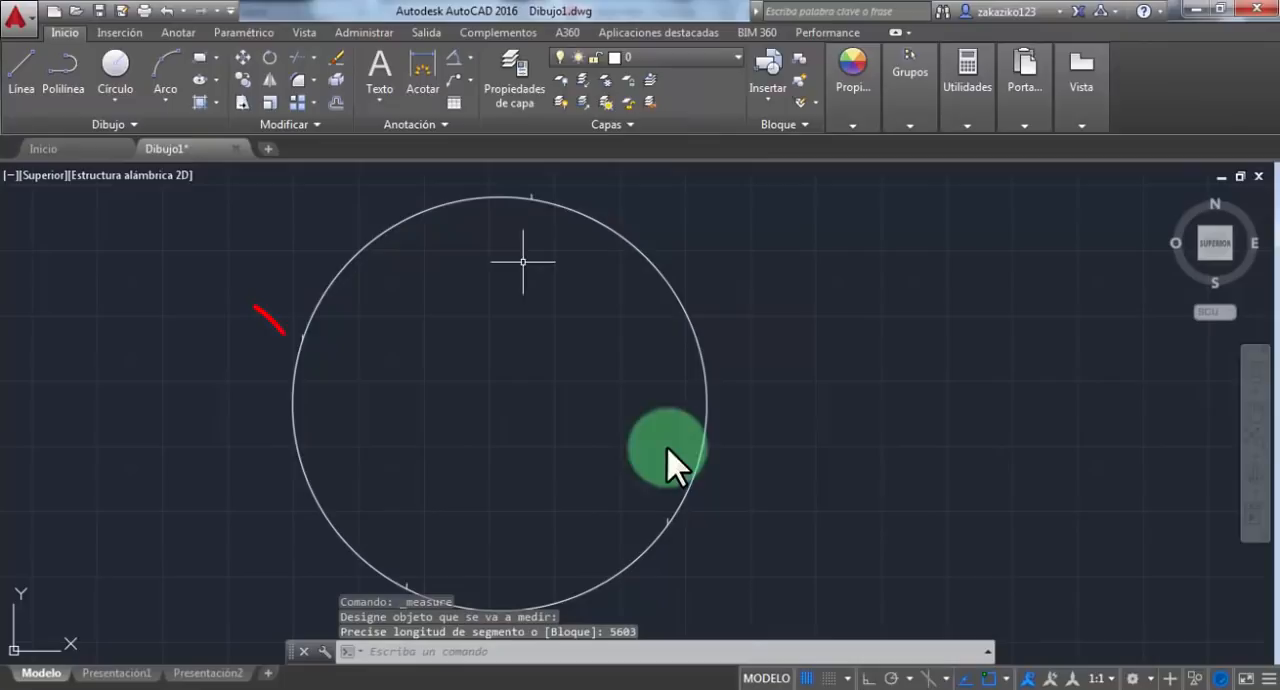
Step: Select the Earth circle and rotate it about its centre point
left_click_drag(193, 430, 1020, 637)
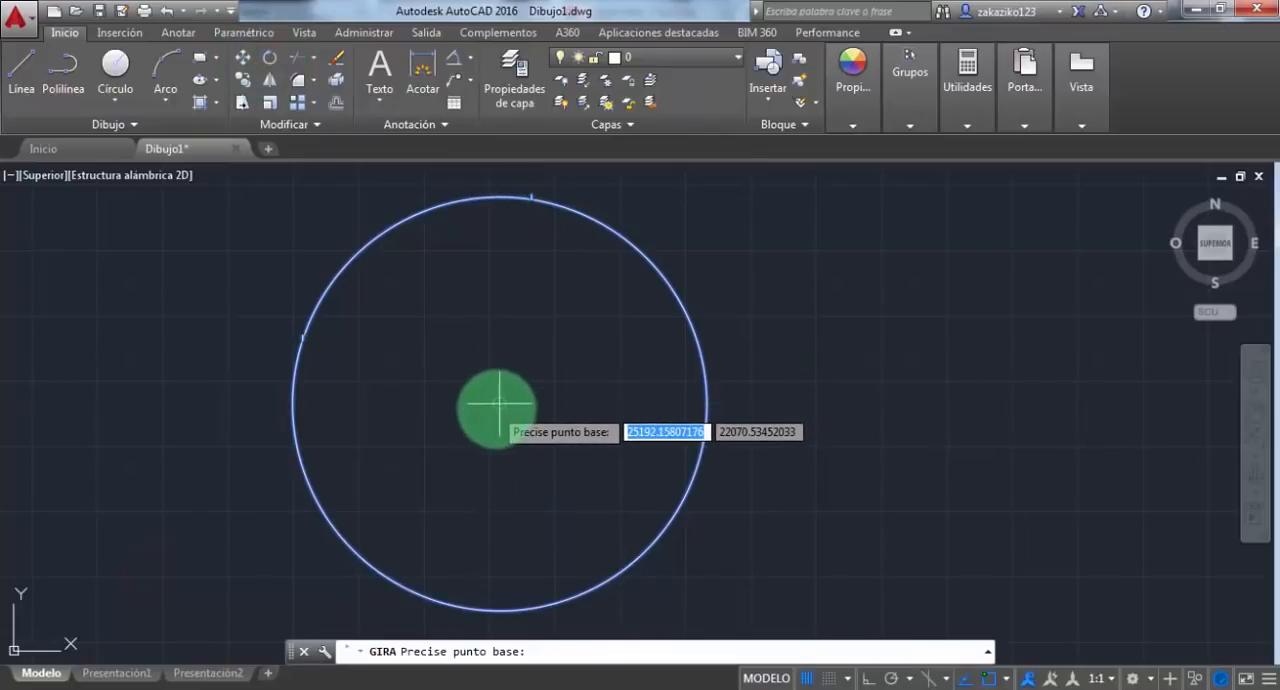
left_click(494, 411)
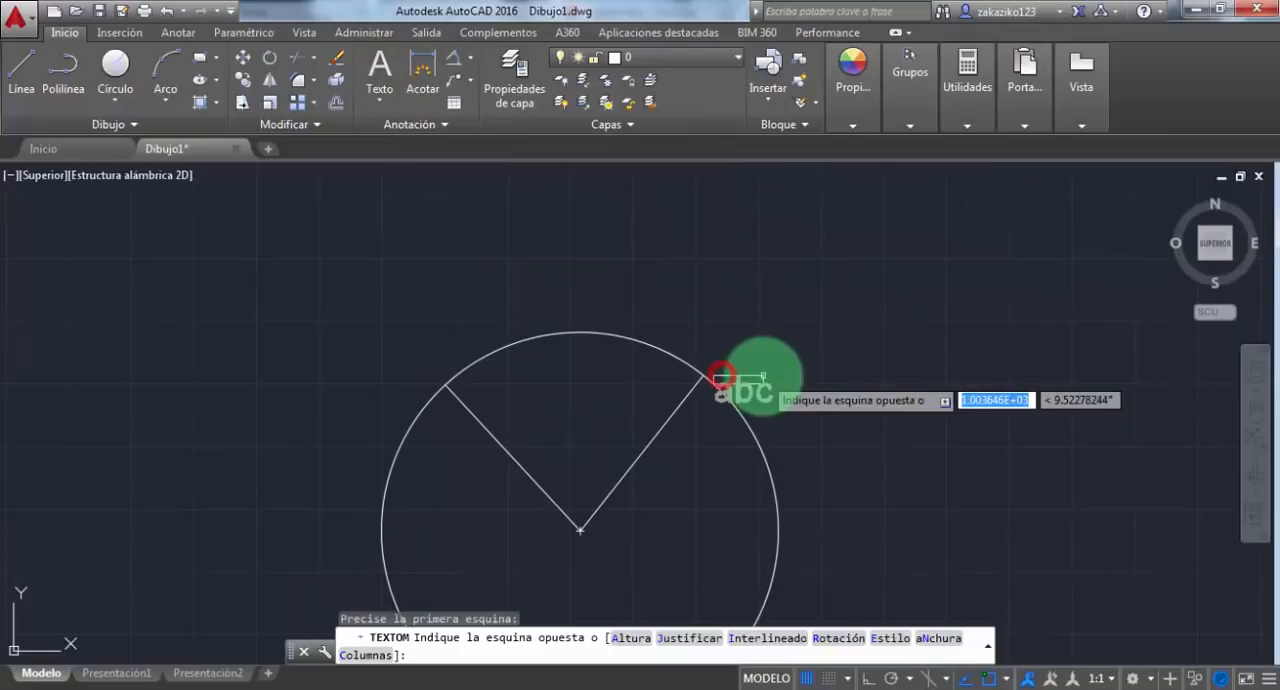
Step: Label Budapest, draw its perpendicular line, and dimension the 90° angle there
type("Budapest")
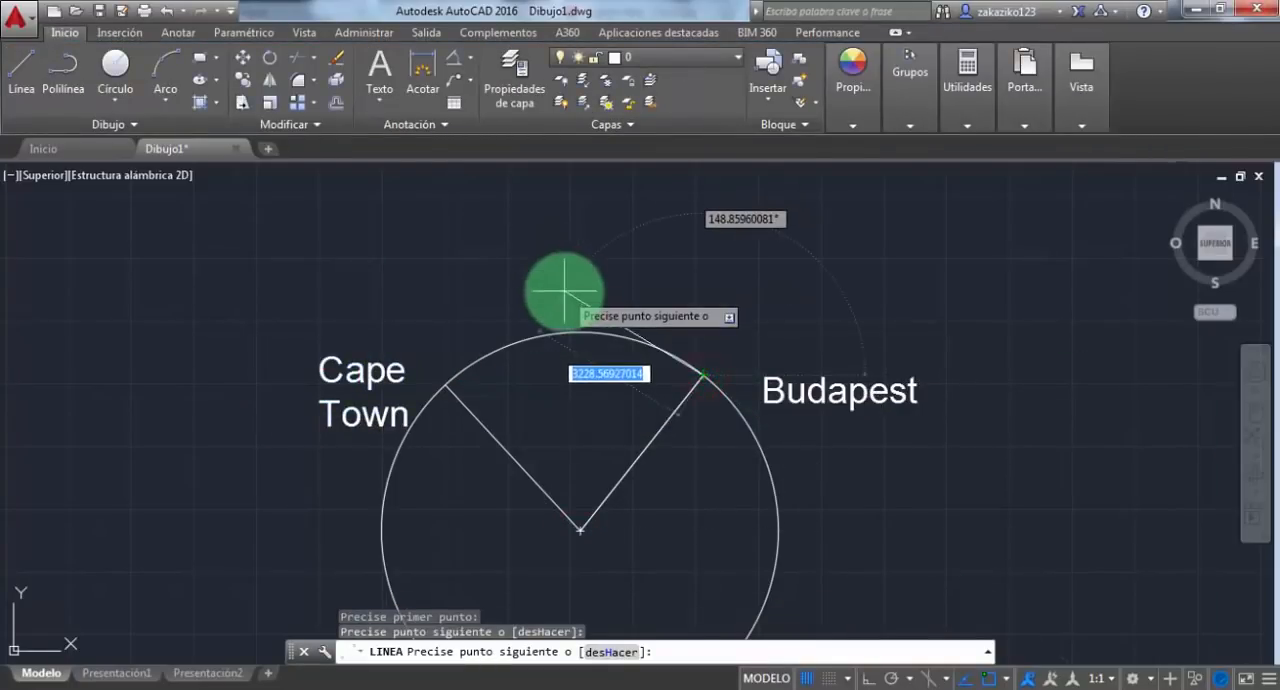
left_click(703, 375)
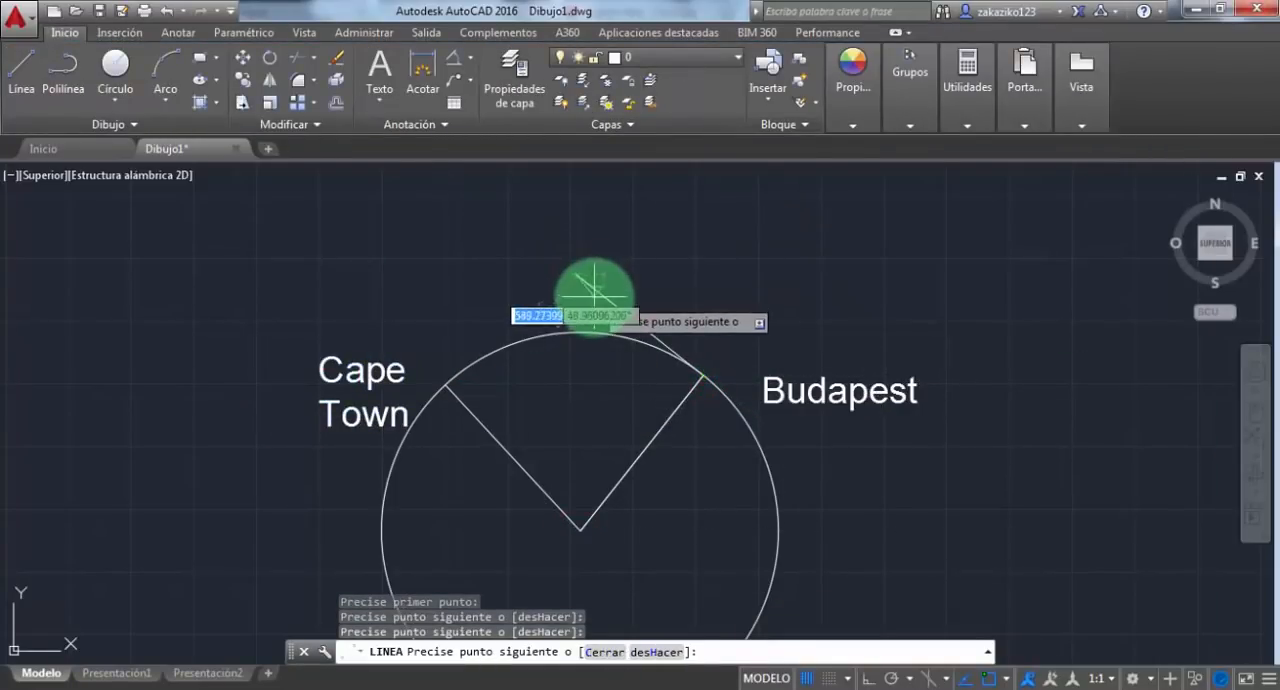
mouse_move(552, 277)
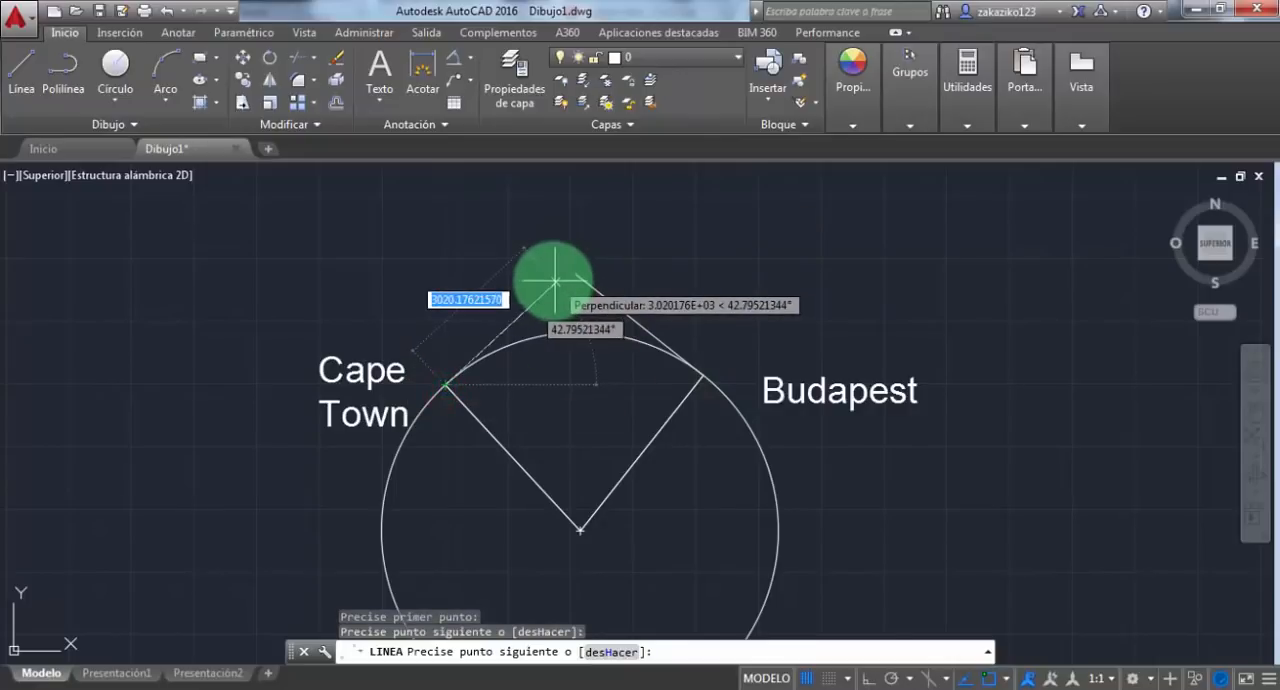
key("Escape")
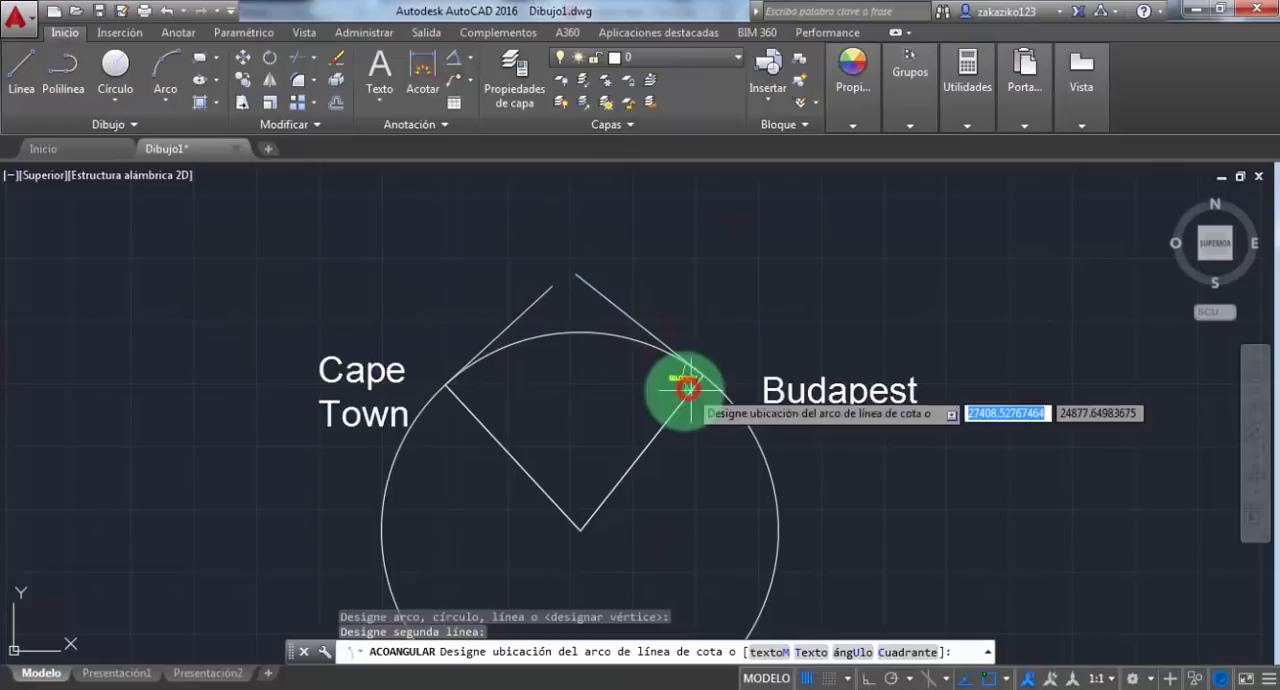
left_click(687, 390)
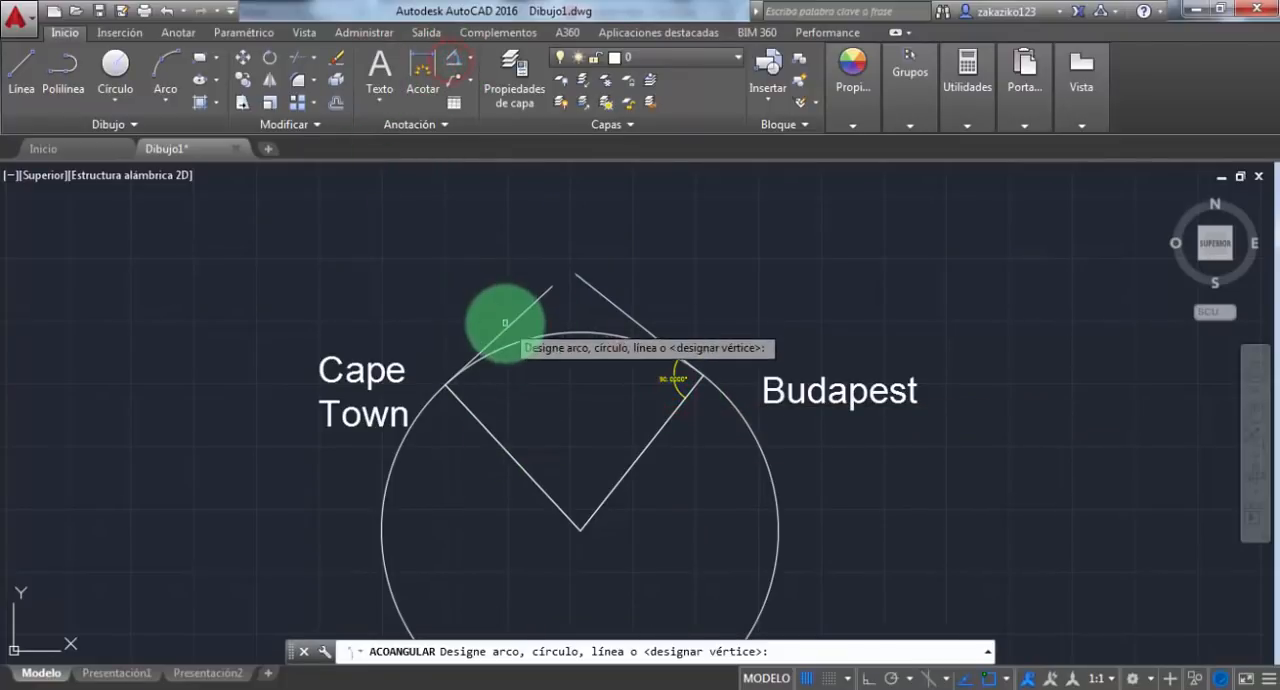
left_click(483, 428)
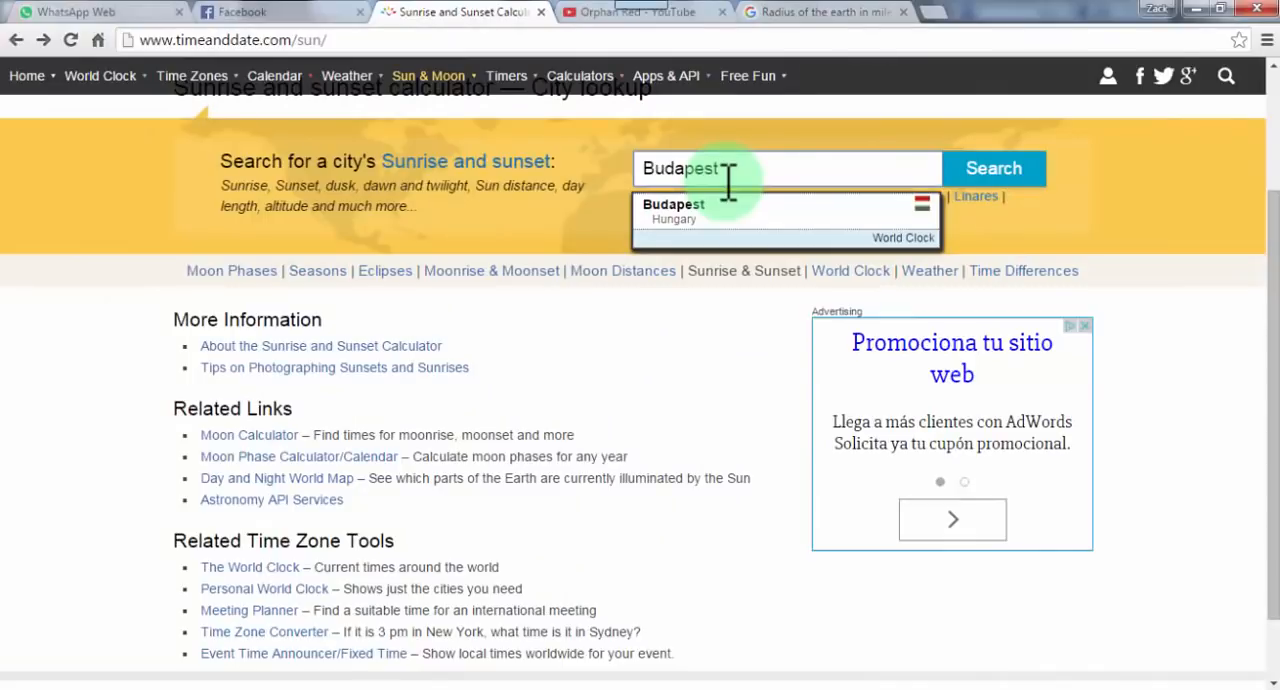
Step: Choose Budapest, Hungary and highlight its 16.89° sun altitude
left_click(673, 204)
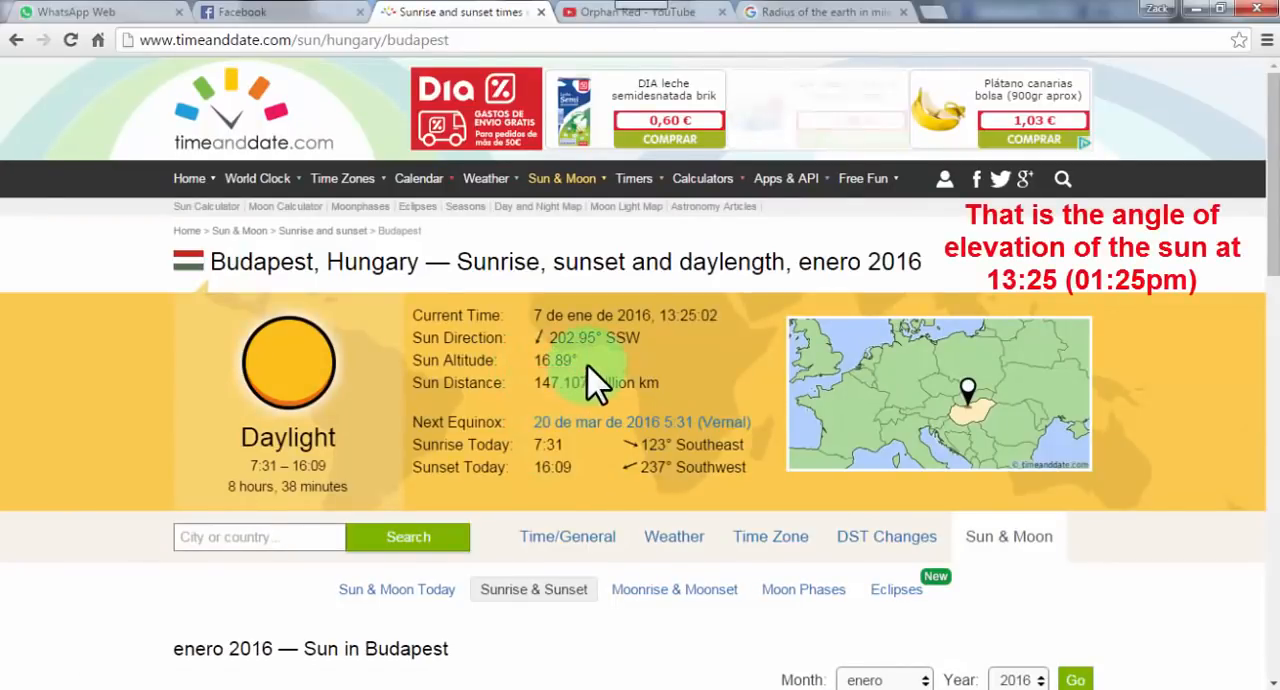
double_click(551, 360)
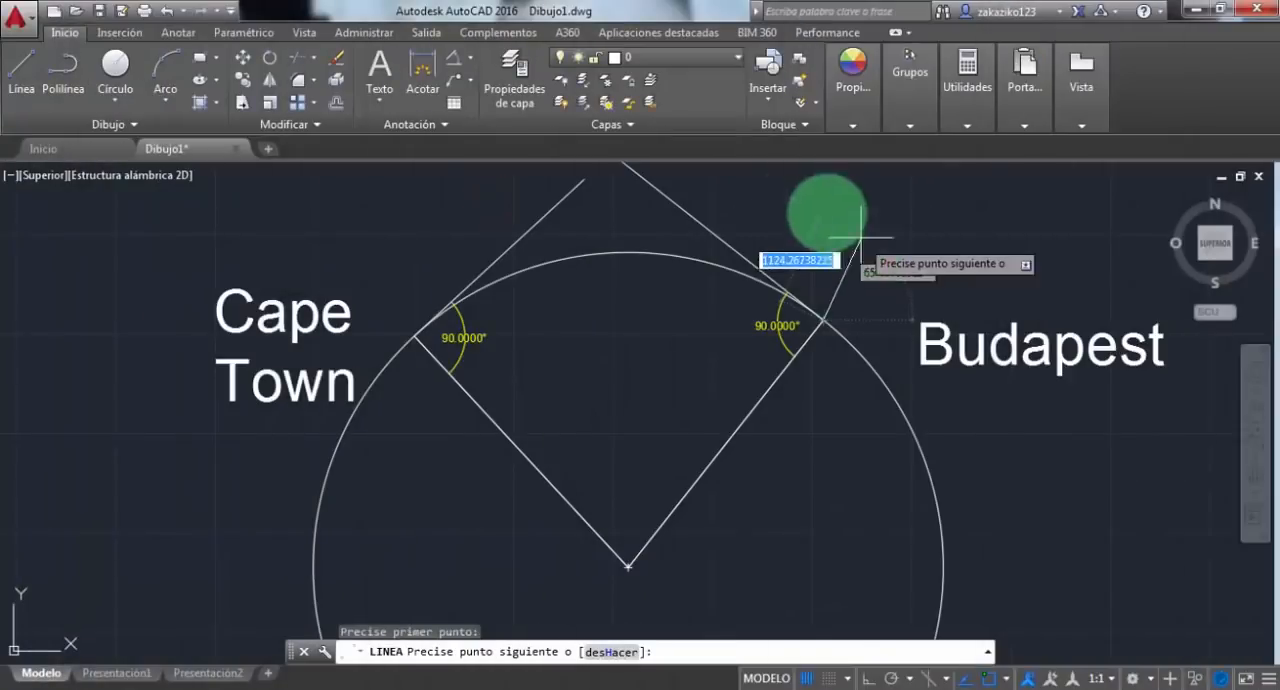
mouse_move(780, 200)
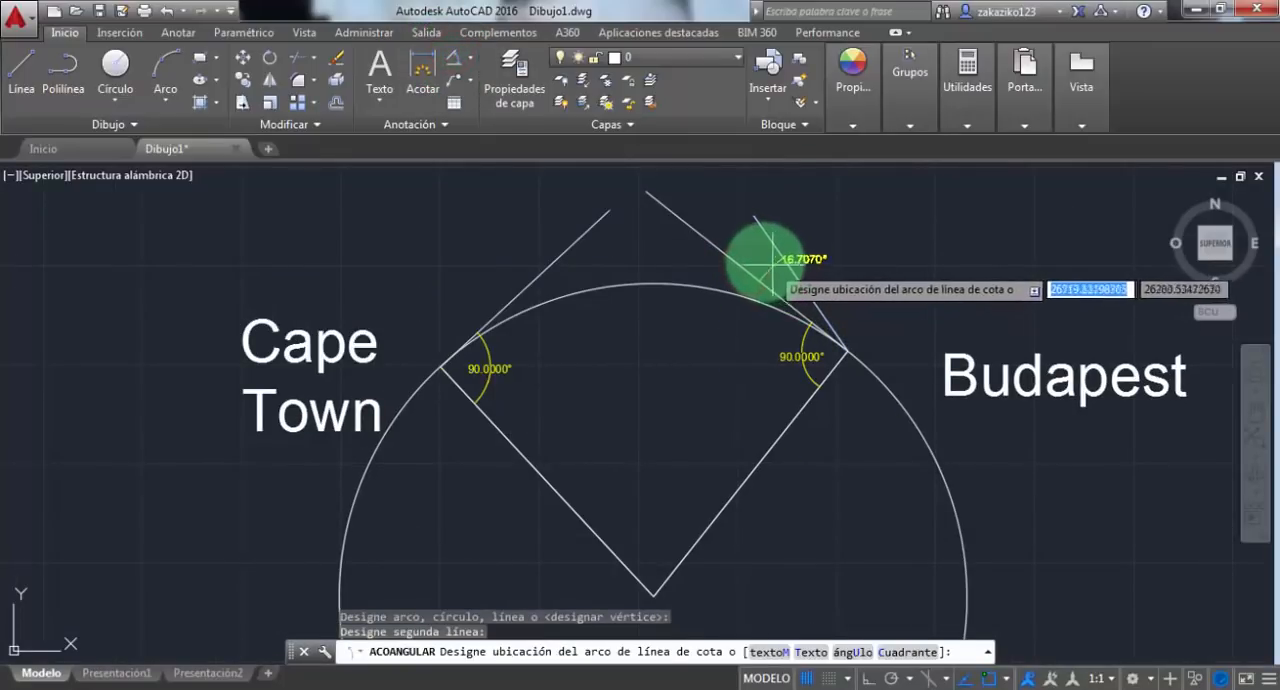
mouse_move(757, 285)
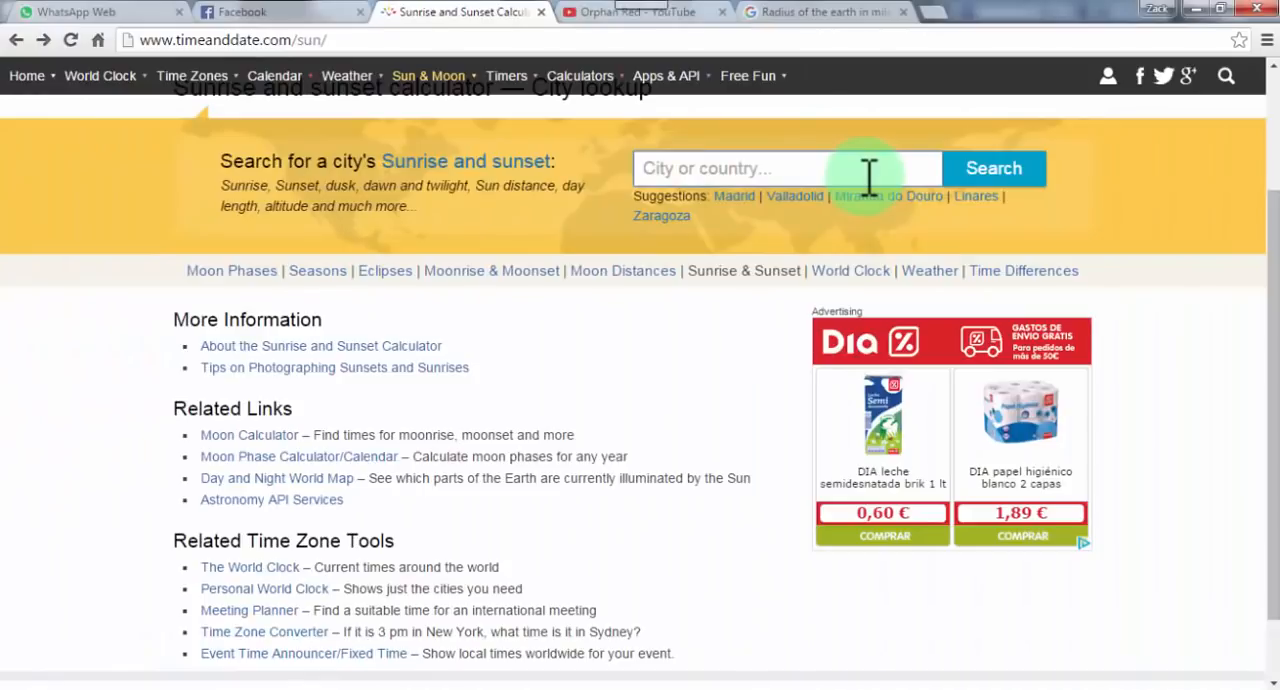
Step: Search for Cape Town and choose Cape Town, South Africa
type("Cape Toiwn")
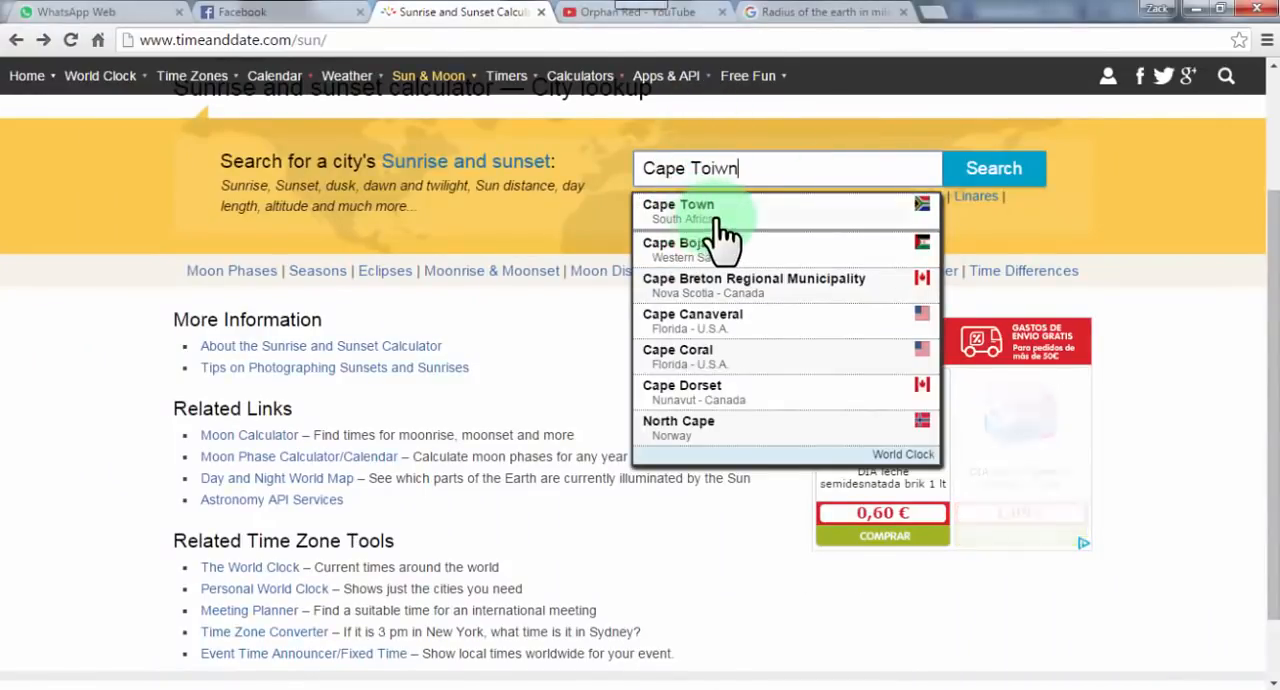
left_click(678, 205)
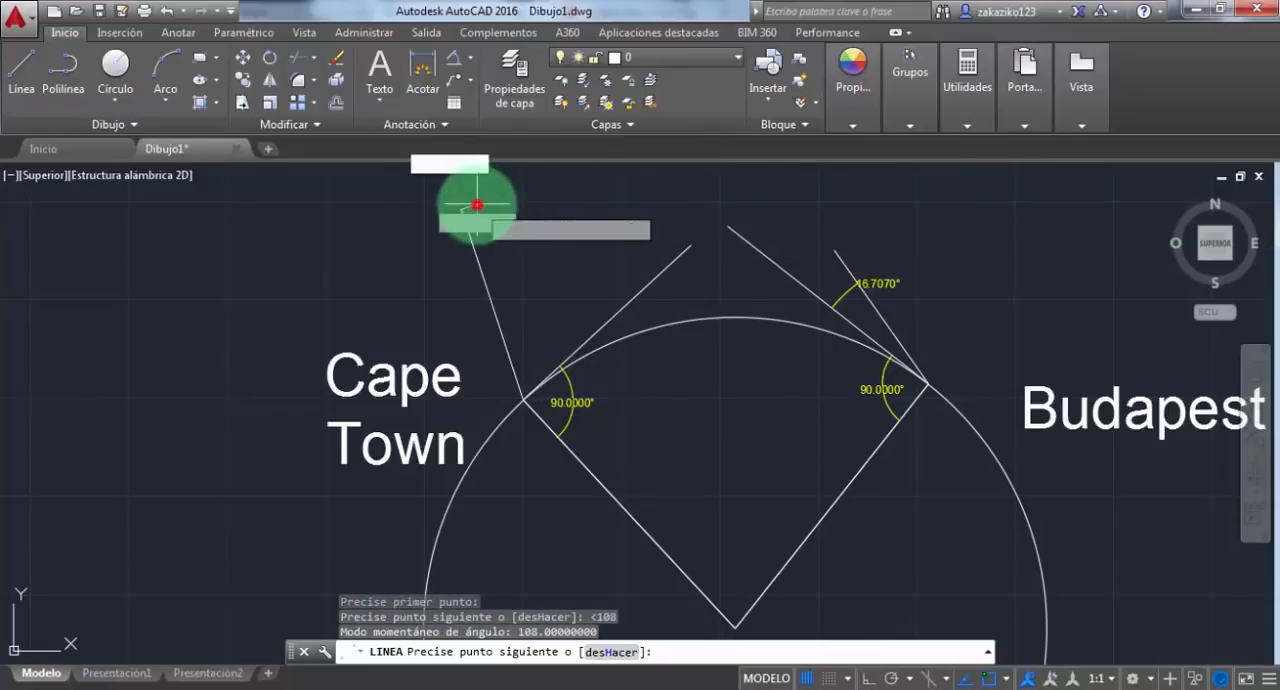
Step: Finish Cape Town's 108° sun-ray line and pick the perpendicular line for the angle
key("Escape")
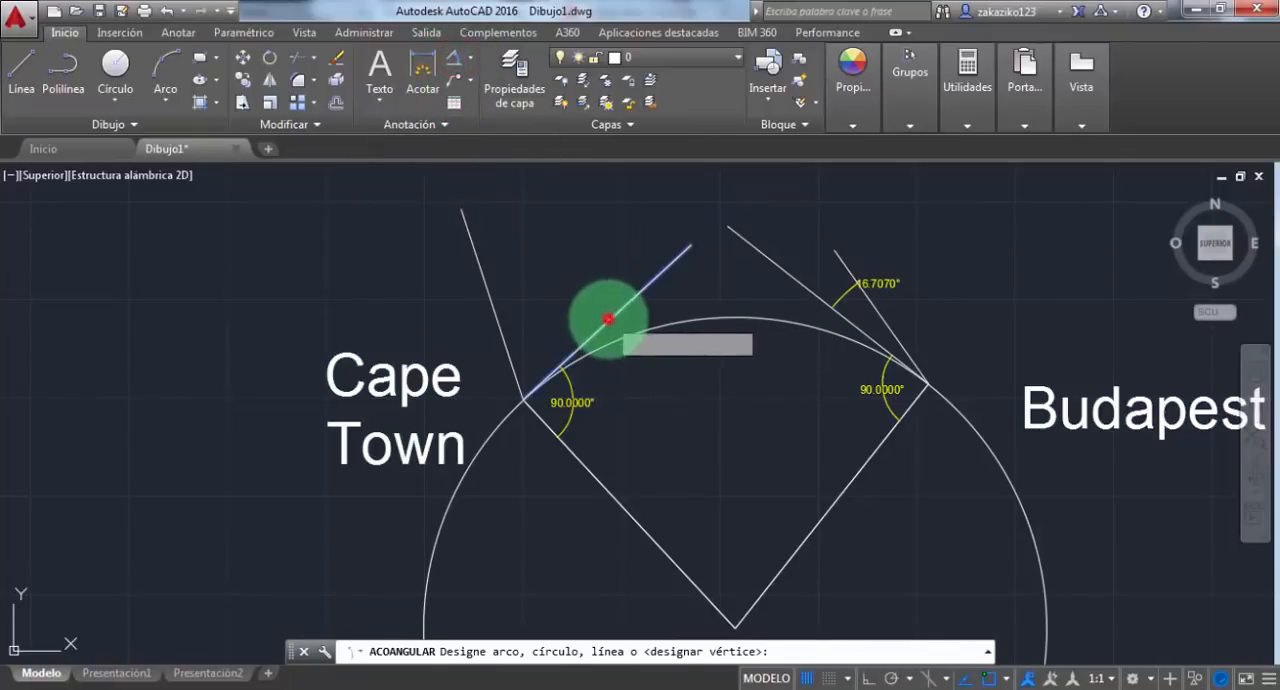
left_click(605, 320)
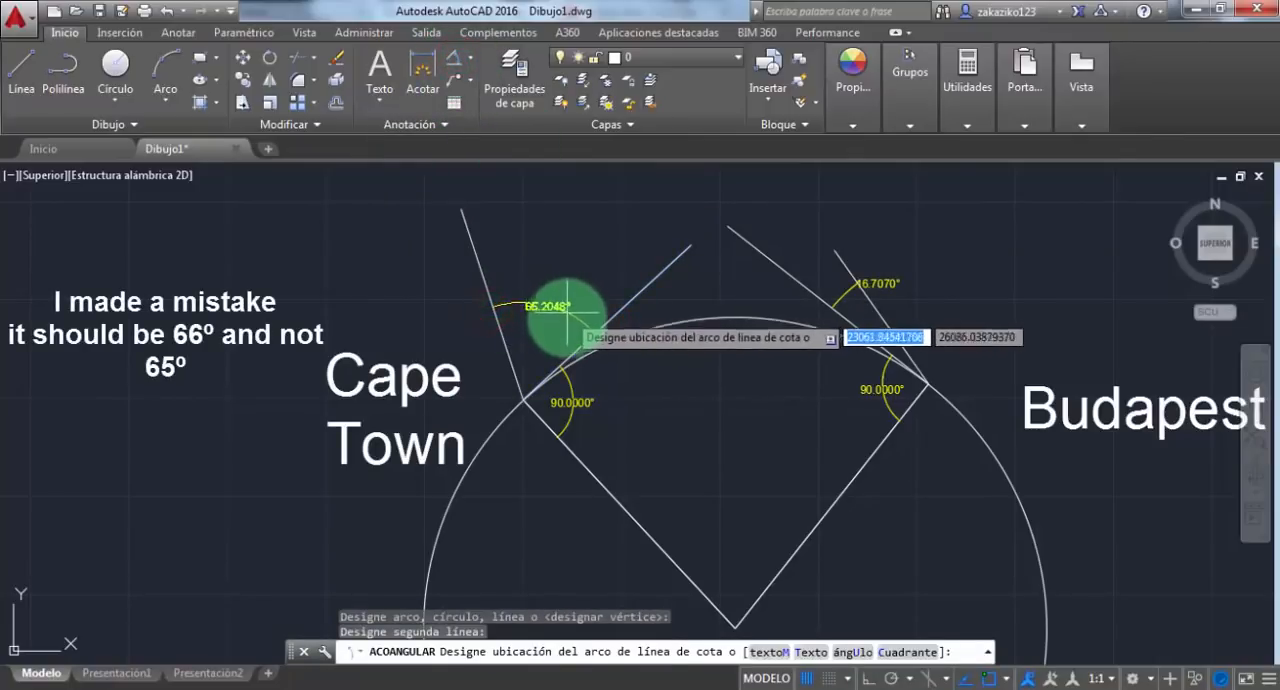
mouse_move(568, 250)
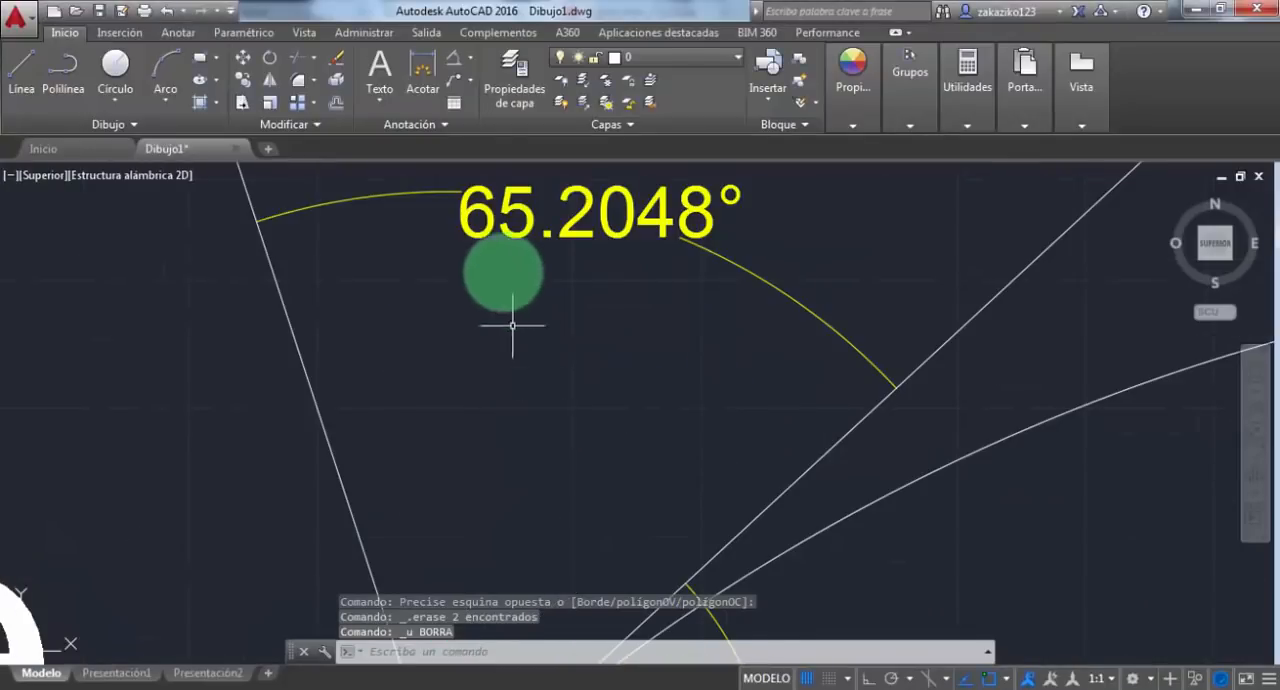
mouse_move(462, 329)
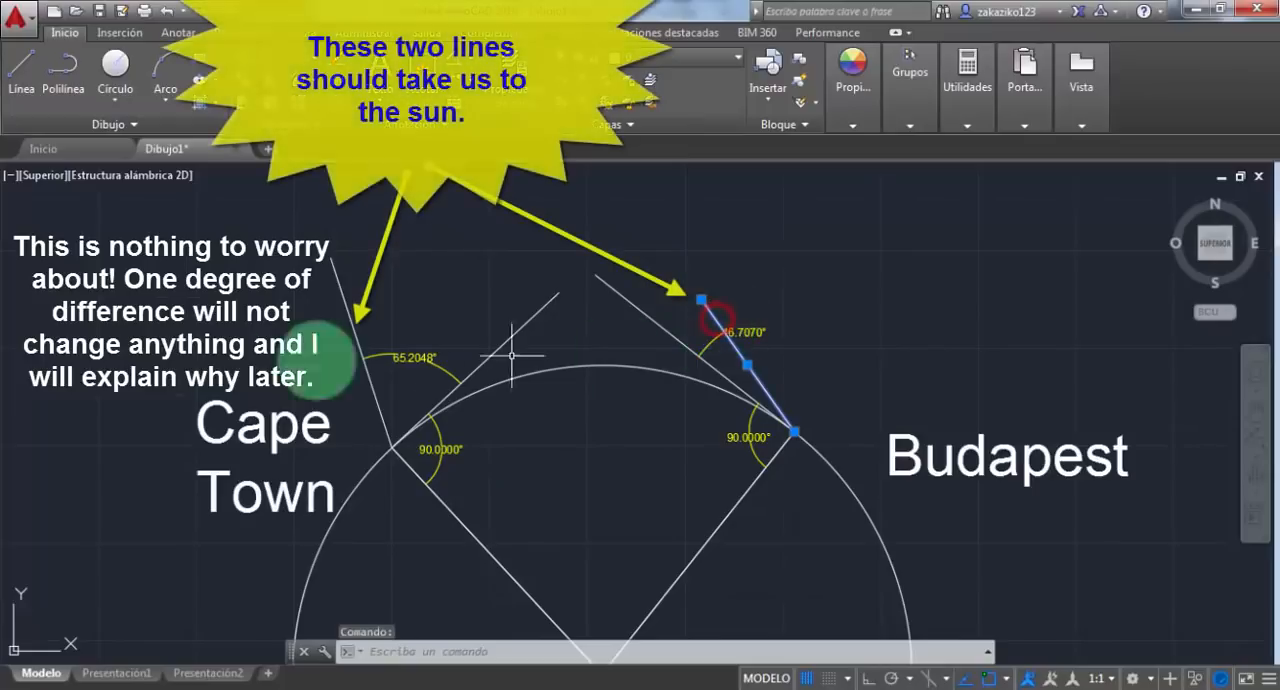
Step: Make both sun-ray lines red through Quick Properties
right_click(355, 330)
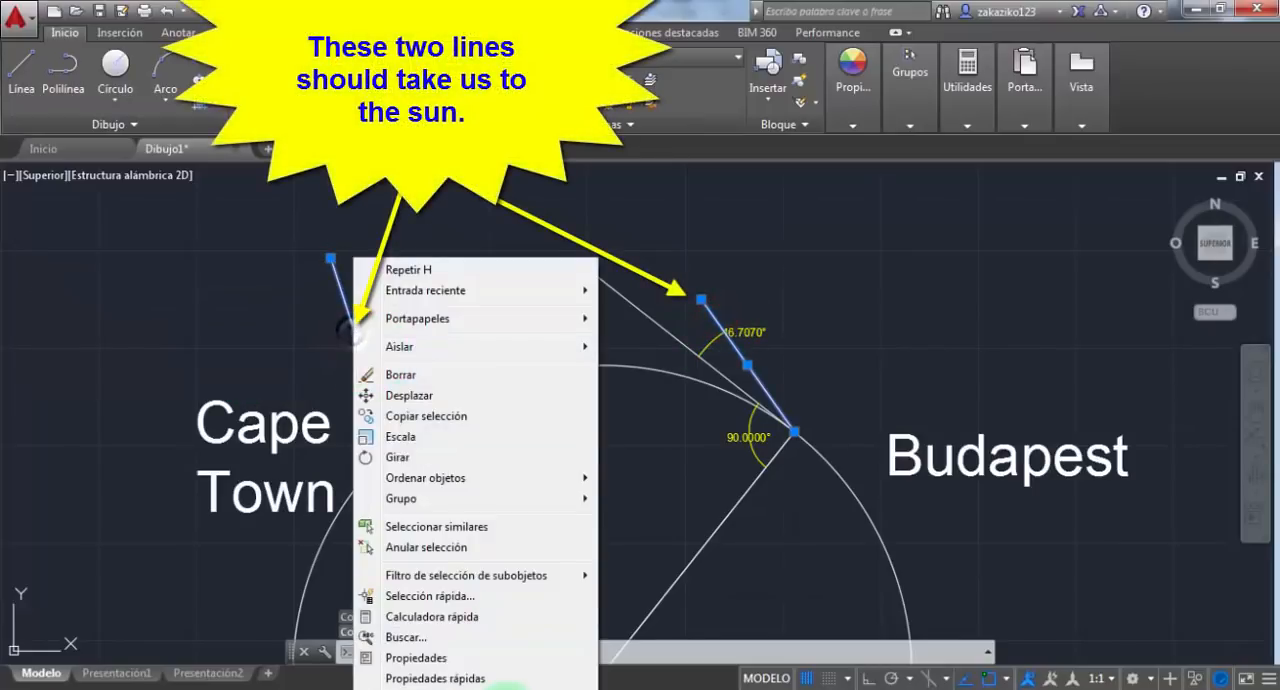
left_click(416, 658)
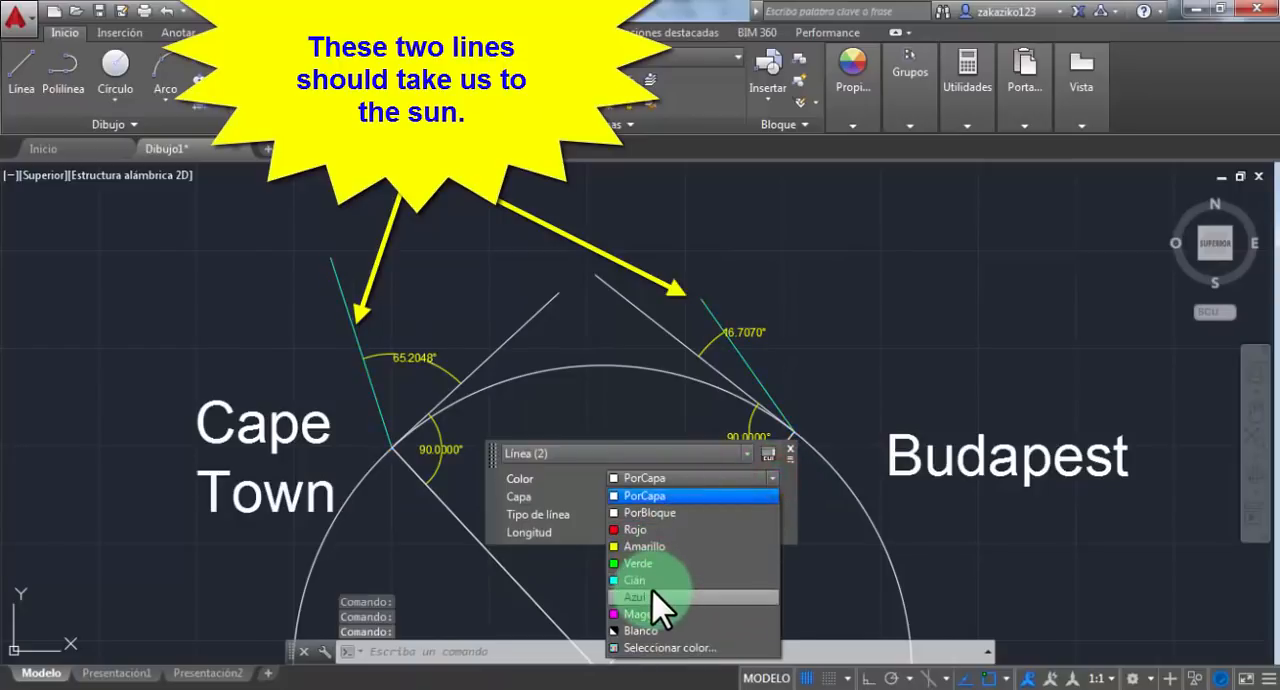
left_click(637, 529)
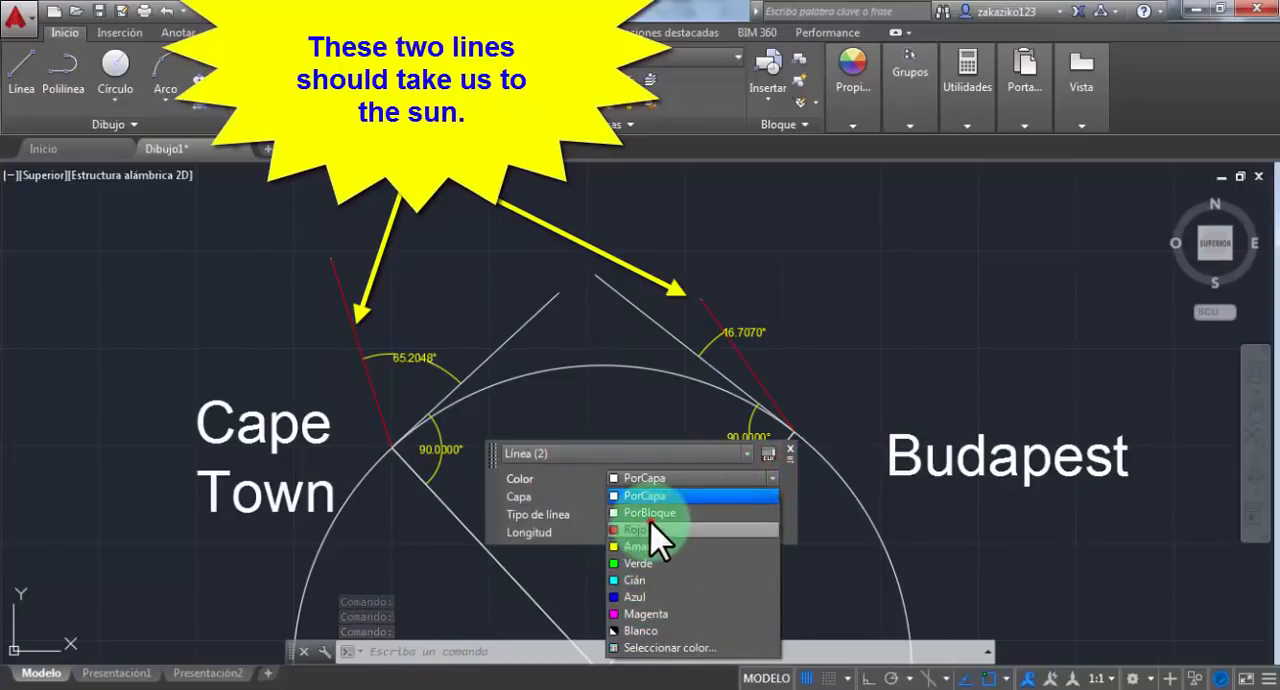
left_click(631, 531)
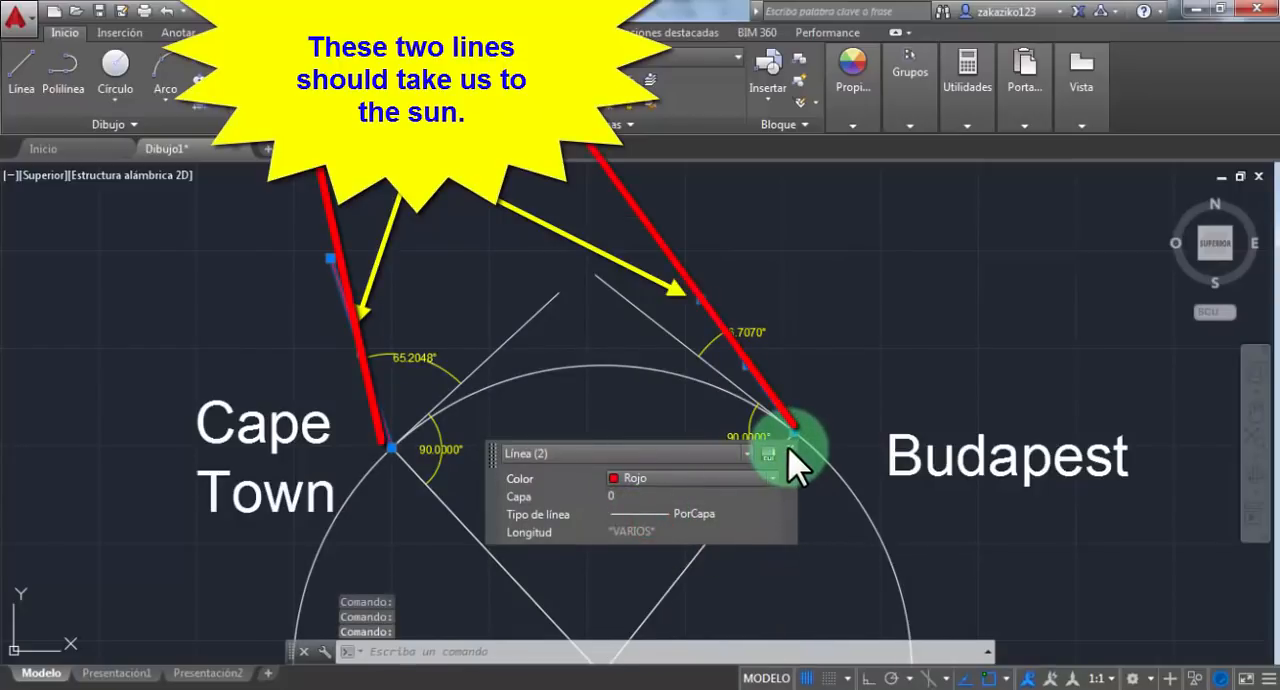
Step: Recolour the Earth circle via Quick Properties, then pick the first sun-ray line to fillet
right_click(800, 455)
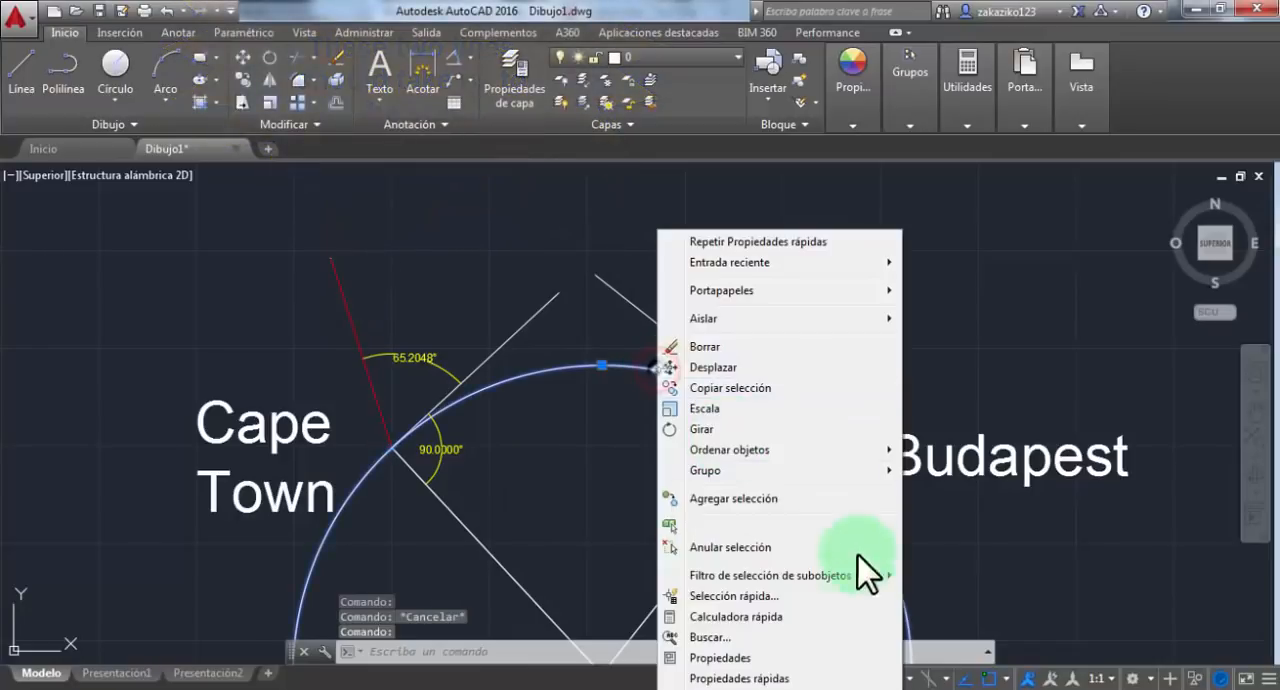
left_click(721, 658)
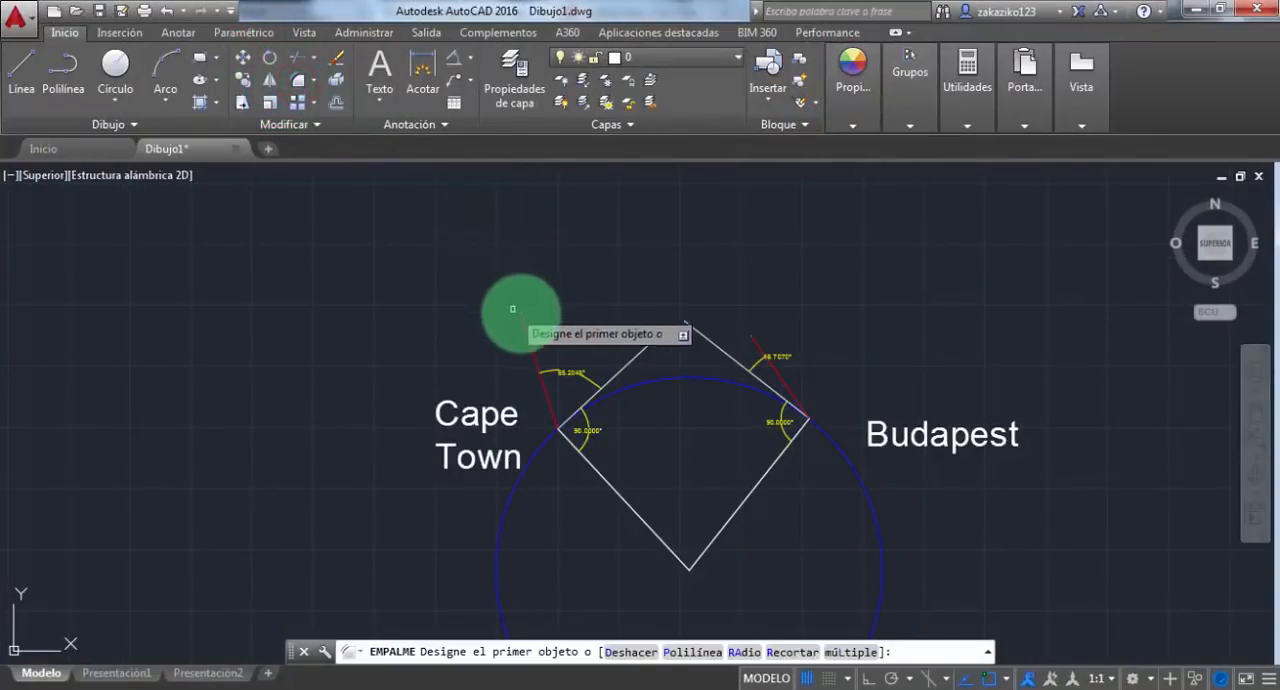
left_click(515, 310)
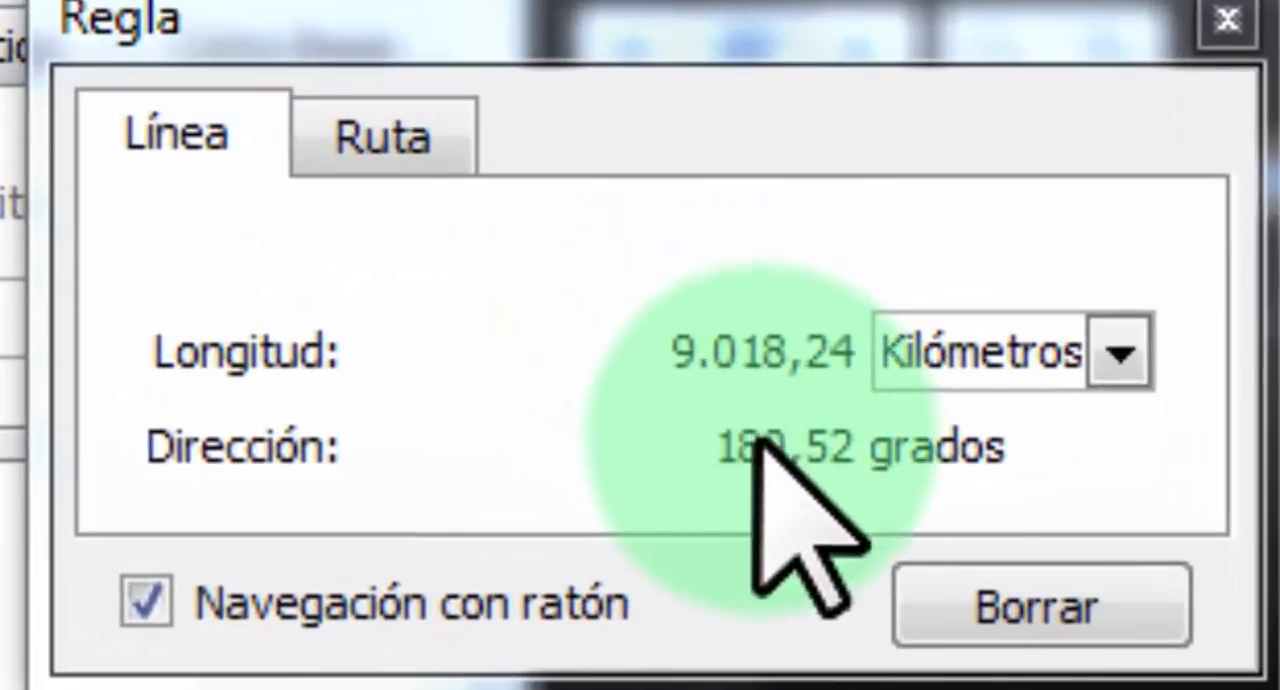
Step: Measure the 9.018,24 km straight-line distance with the Google Earth ruler
left_click(1118, 352)
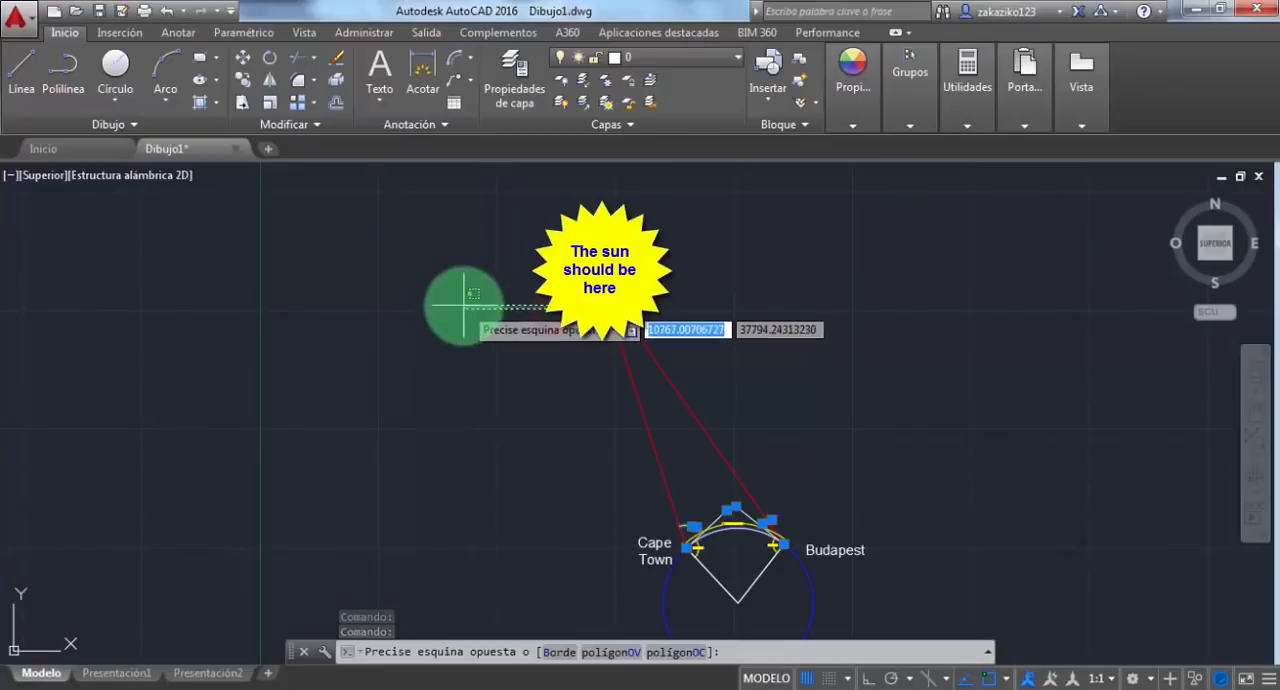
Step: Draw the sun circle with radius 43270 and a ray line of length 9300000
key("Escape")
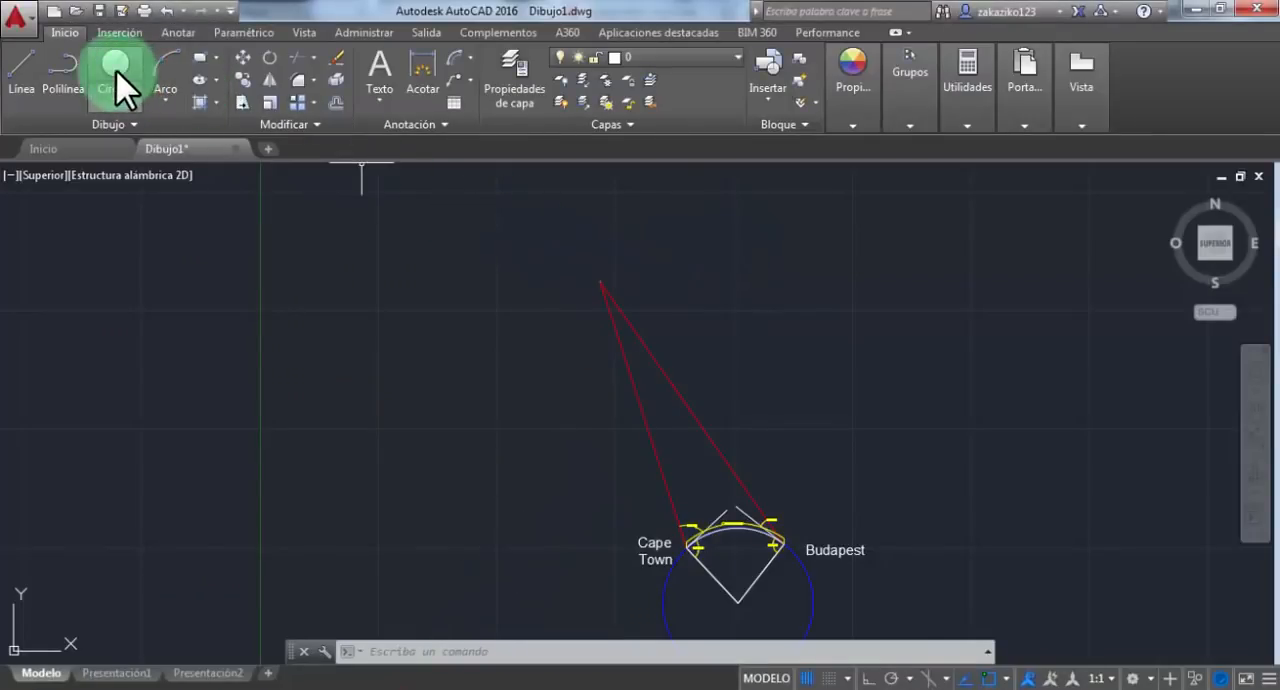
left_click(116, 70)
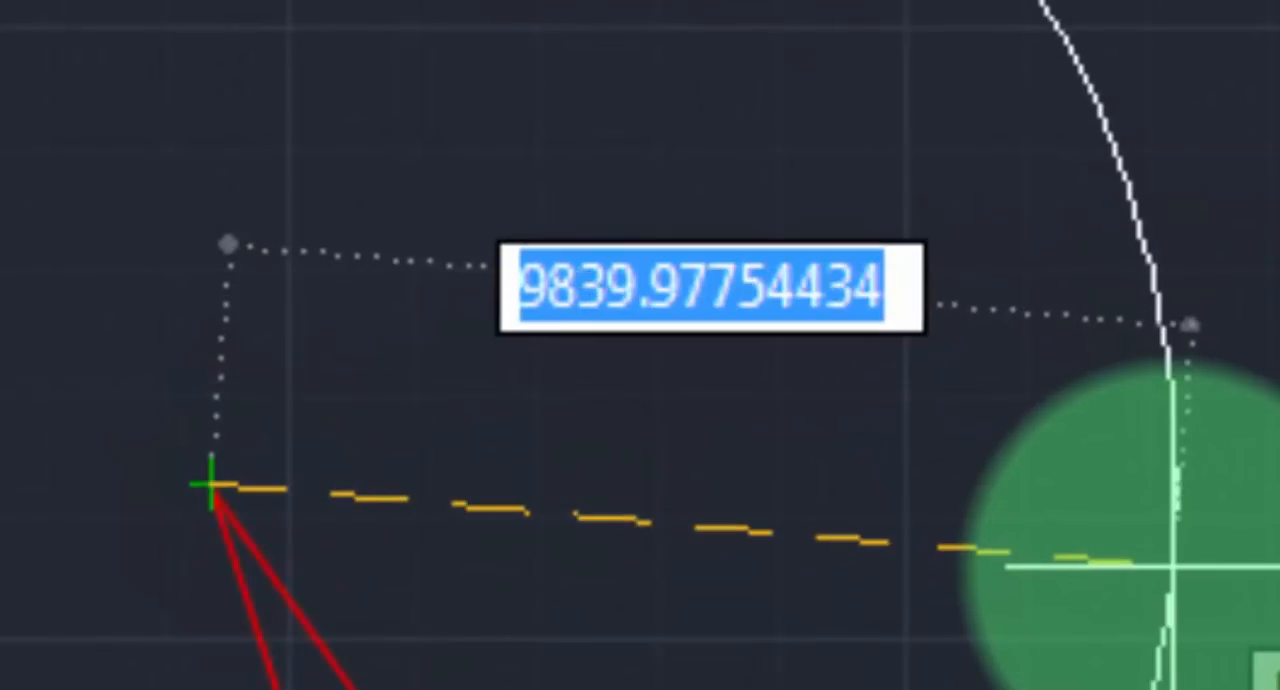
type("43270")
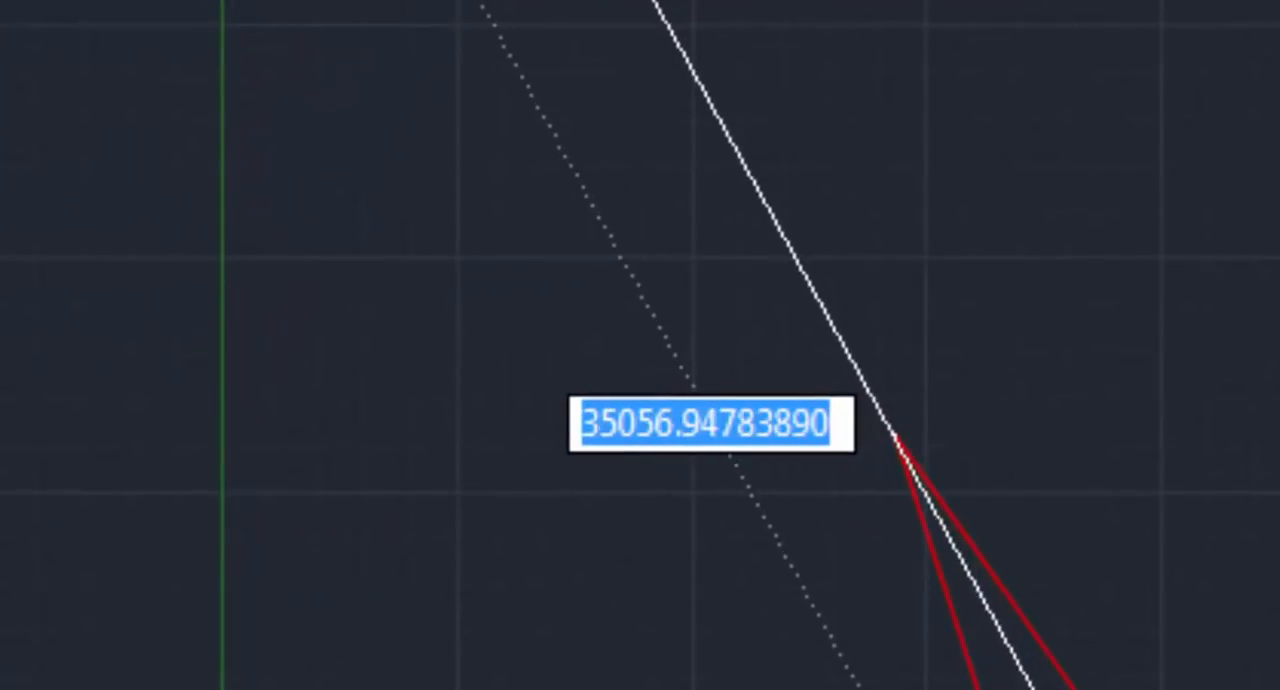
type("9300000")
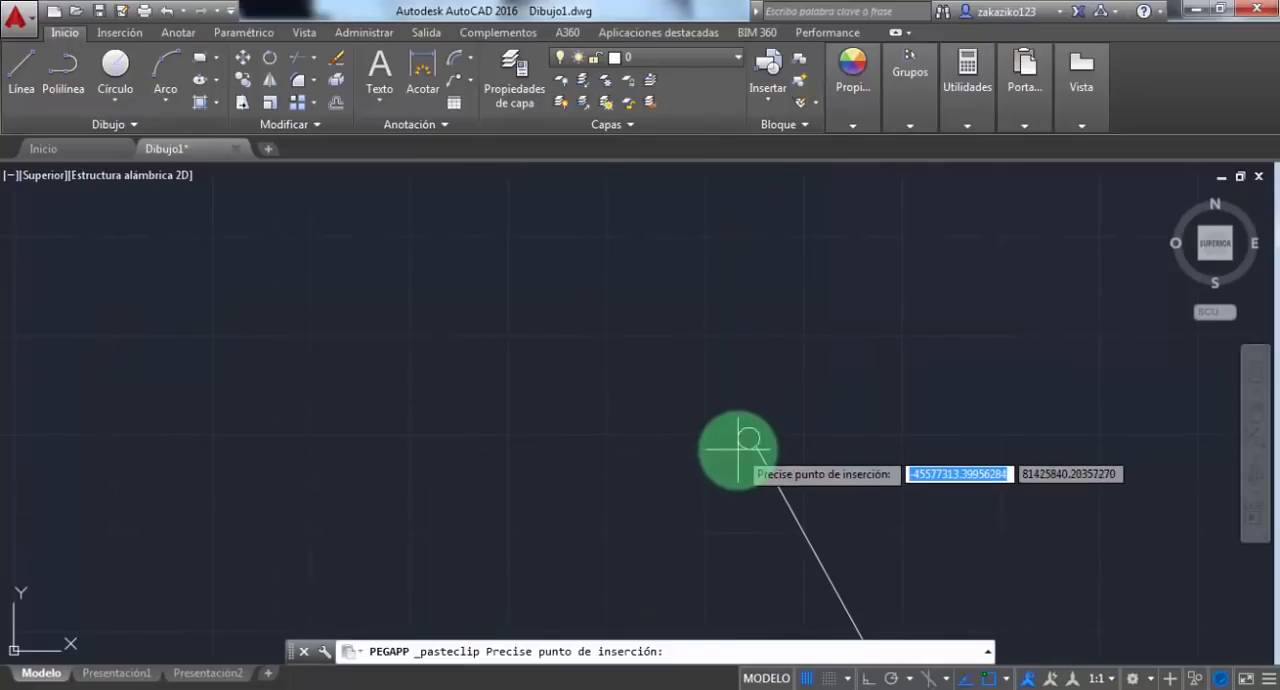
Step: Place the pasted lines in the drawing and pan across the Earth drawing
left_click(738, 448)
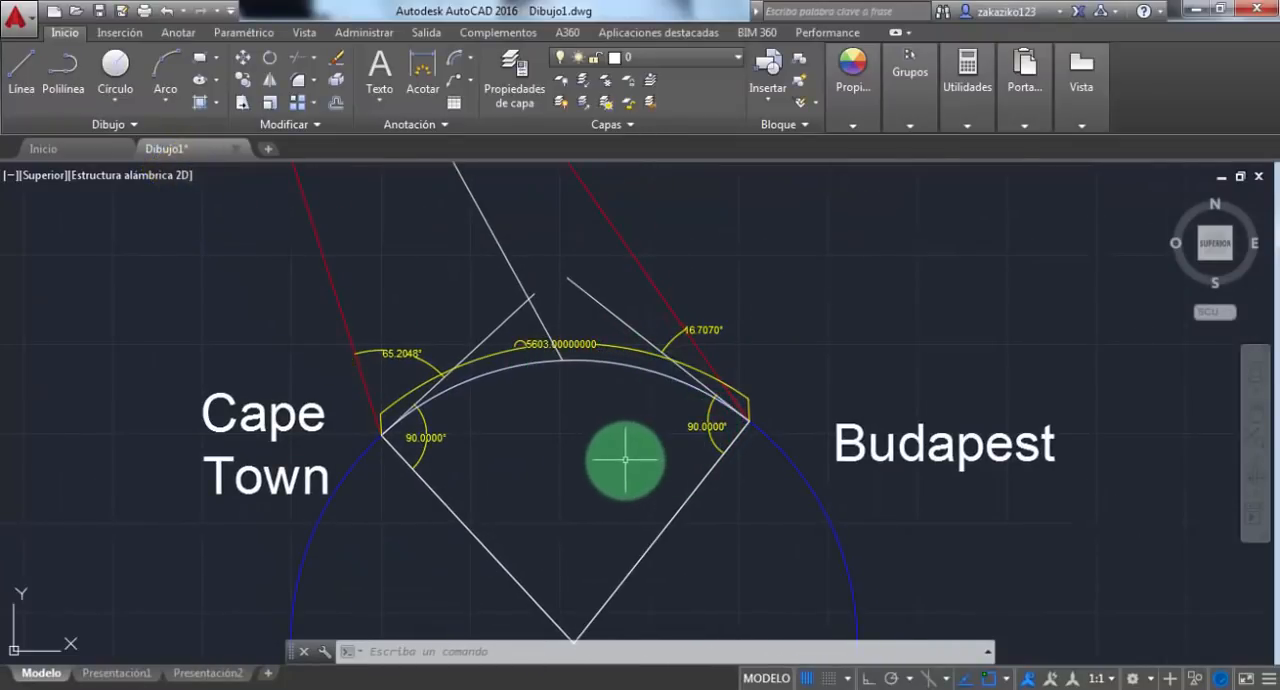
left_click_drag(625, 460, 820, 505)
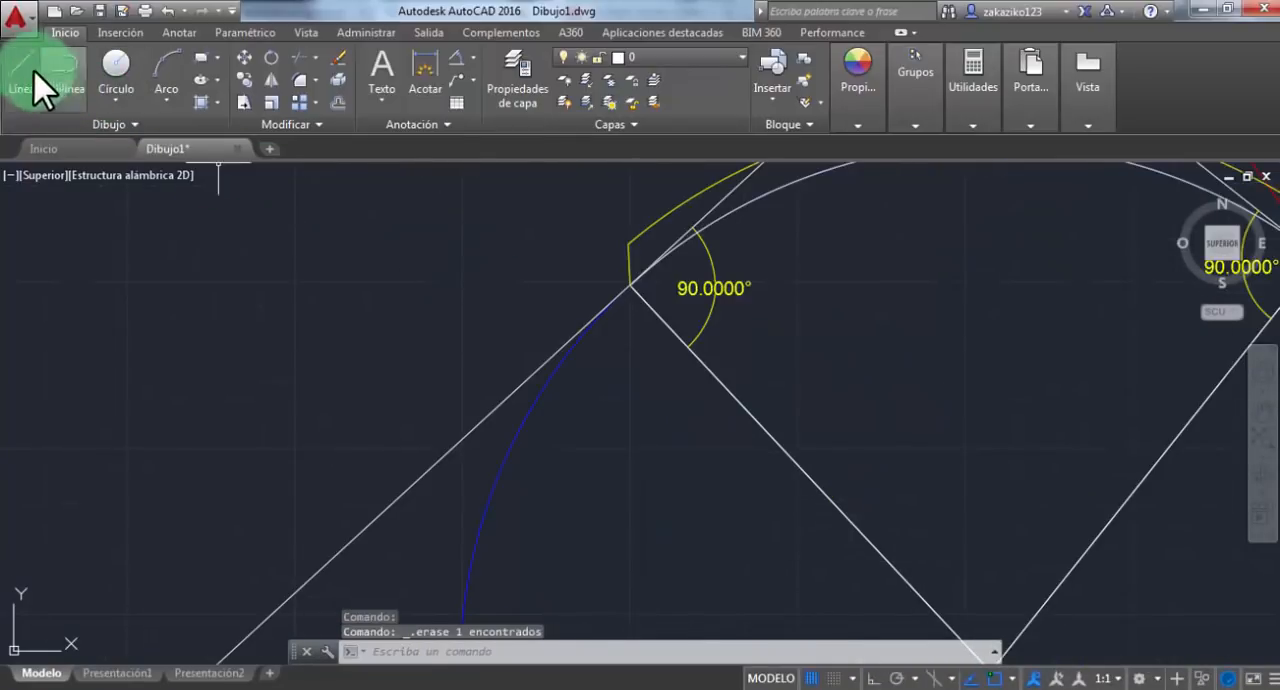
Step: Draw a red line from Cape Town at a 157° angle
left_click(22, 75)
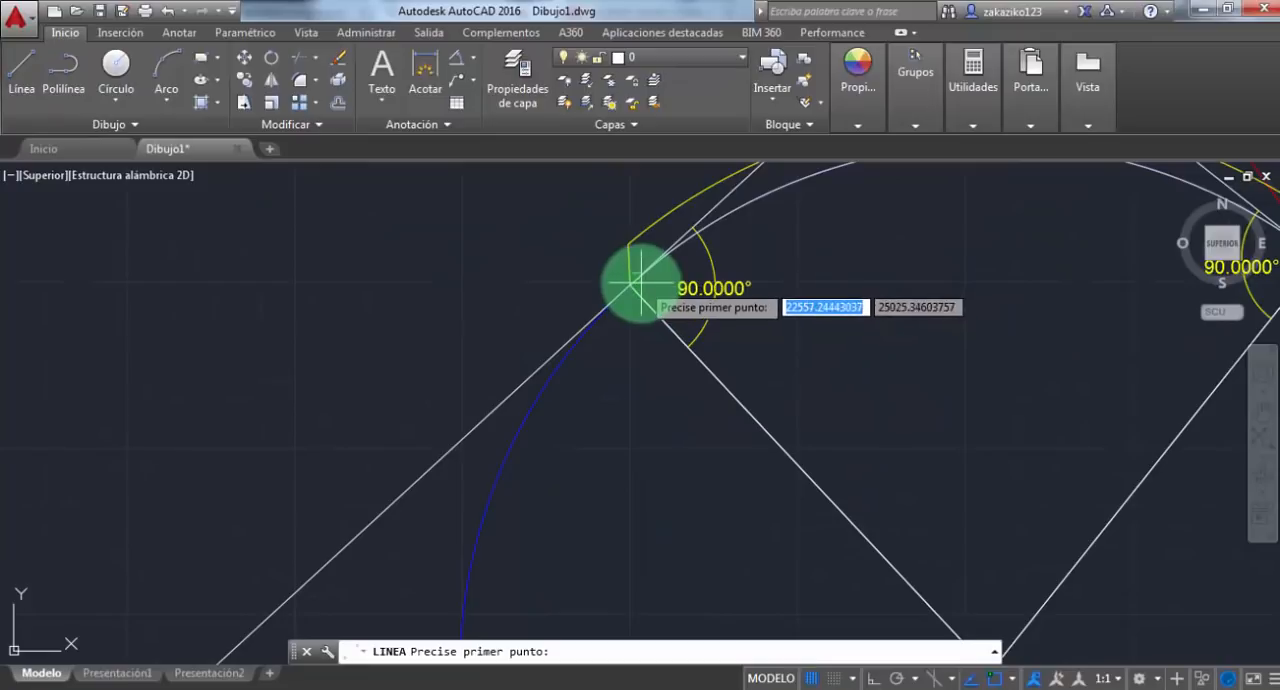
left_click(627, 290)
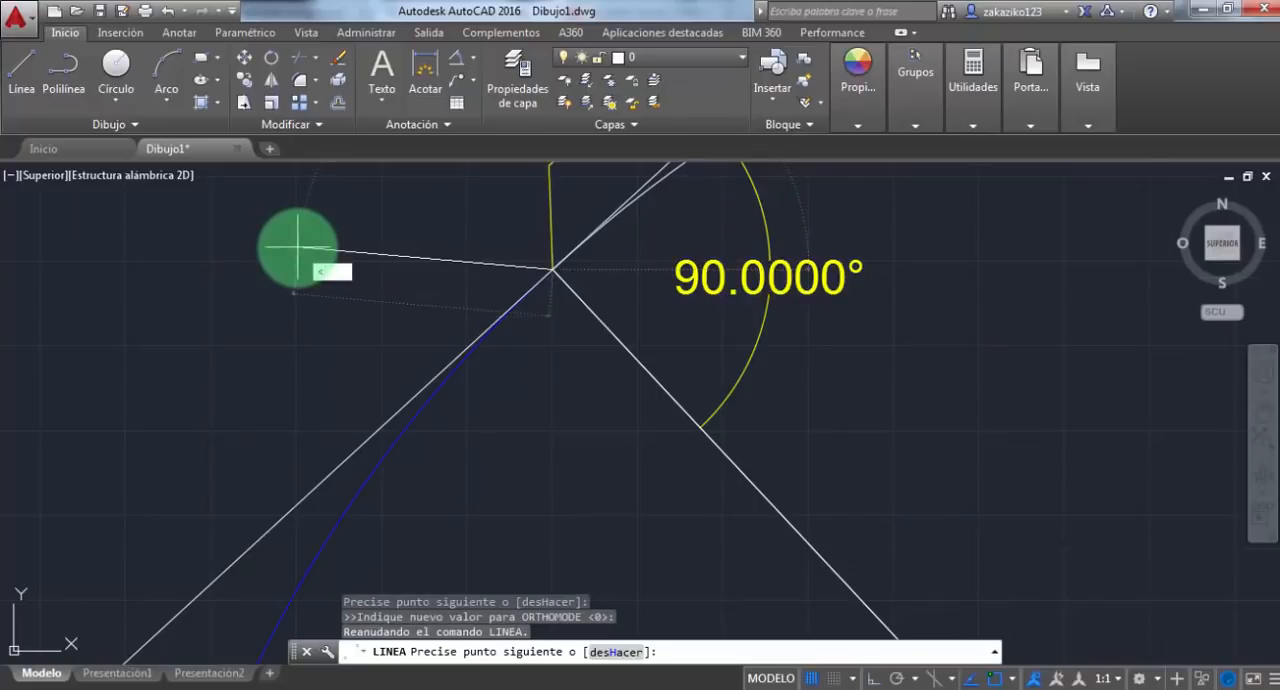
type("157")
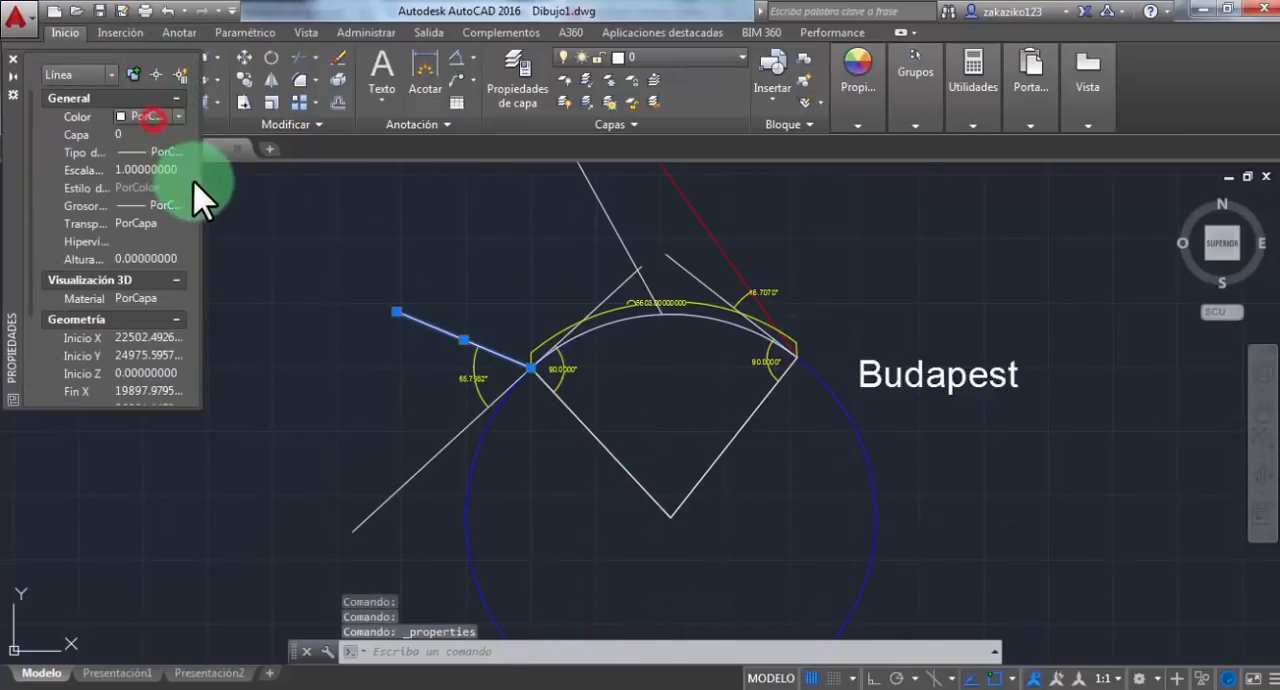
left_click(180, 116)
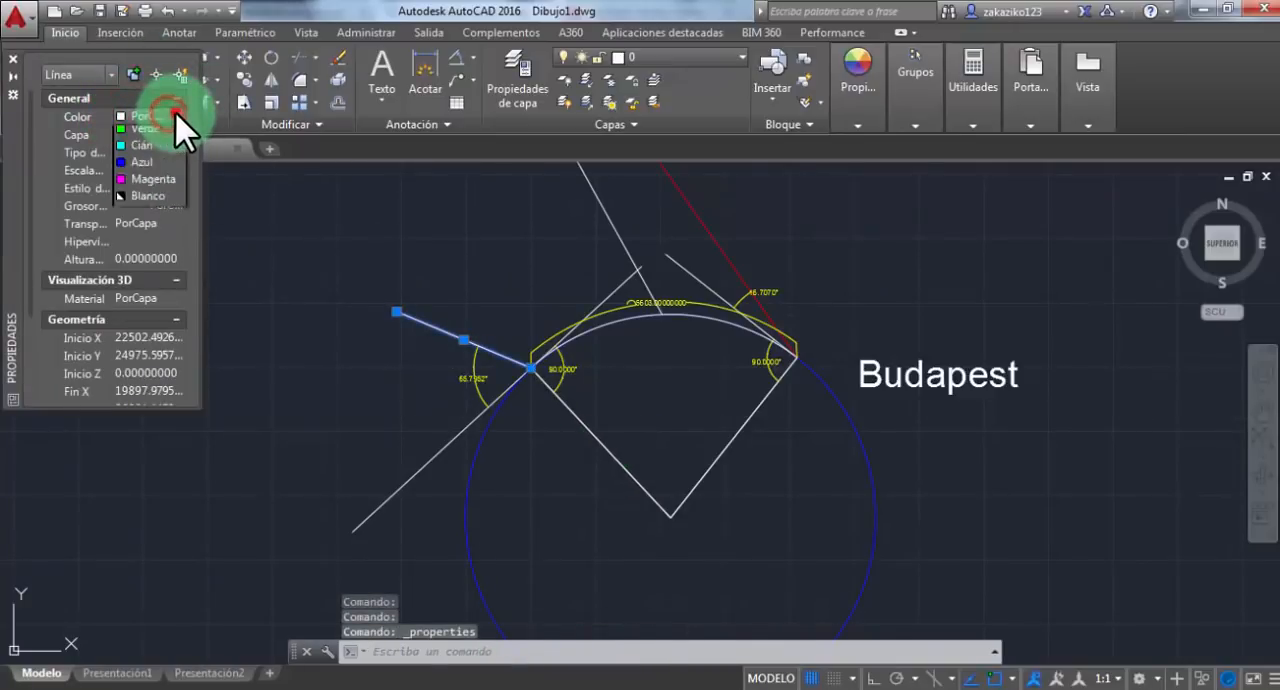
left_click(160, 115)
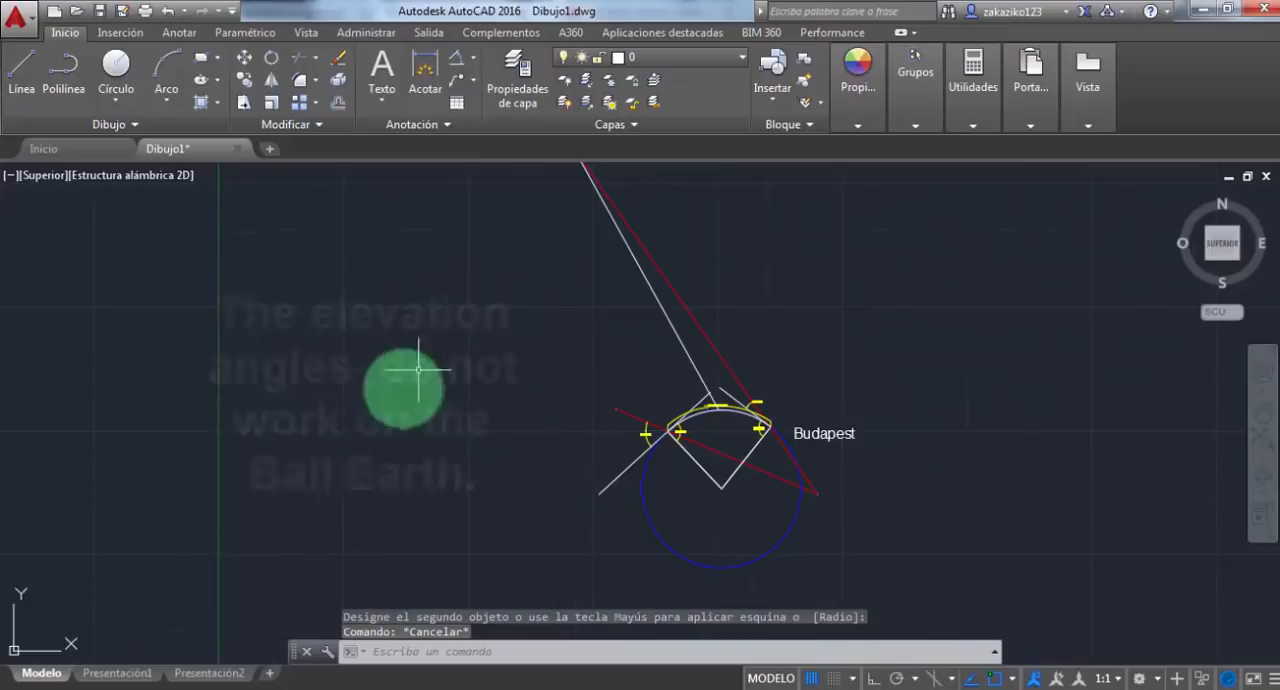
mouse_move(55, 110)
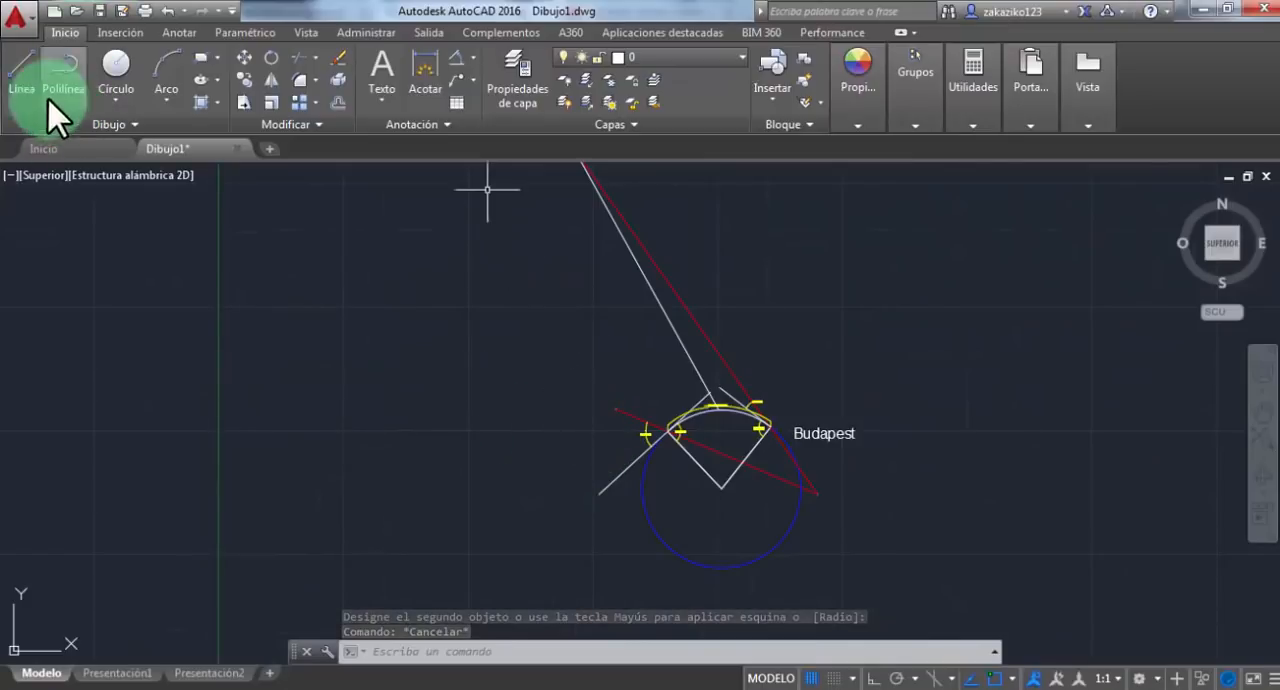
Step: Draw another ray line outward toward where the red and white rays intersect
left_click(21, 78)
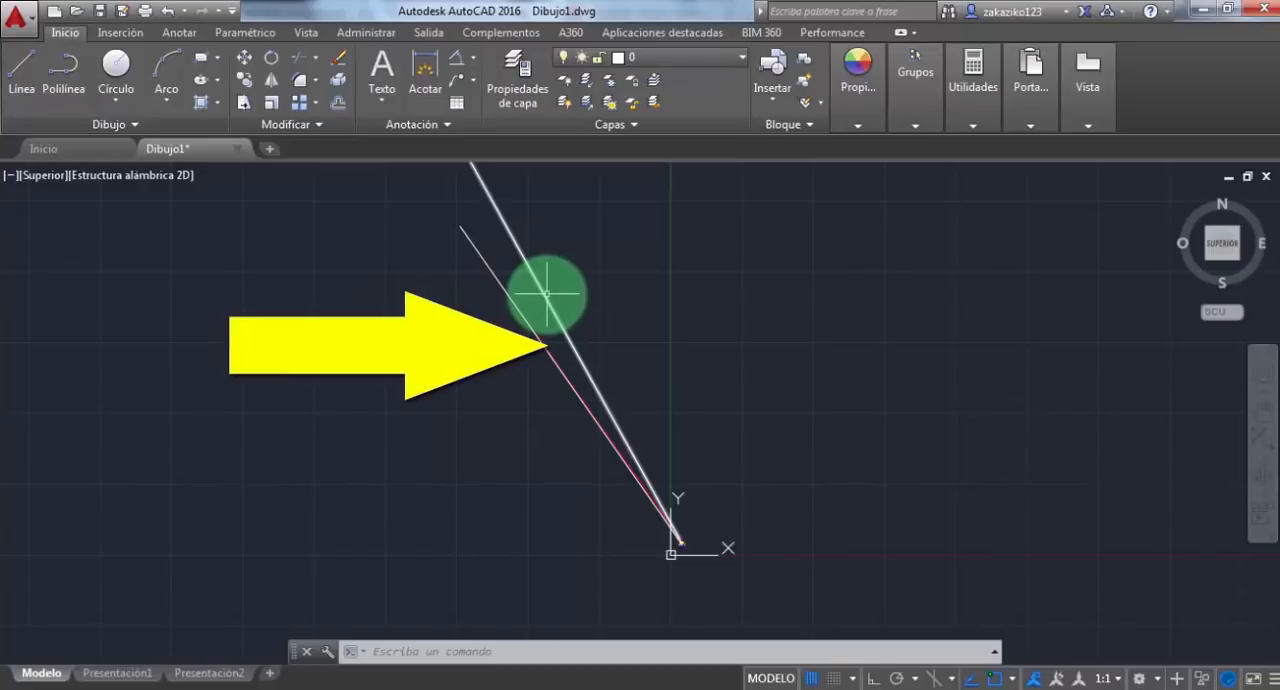
mouse_move(547, 293)
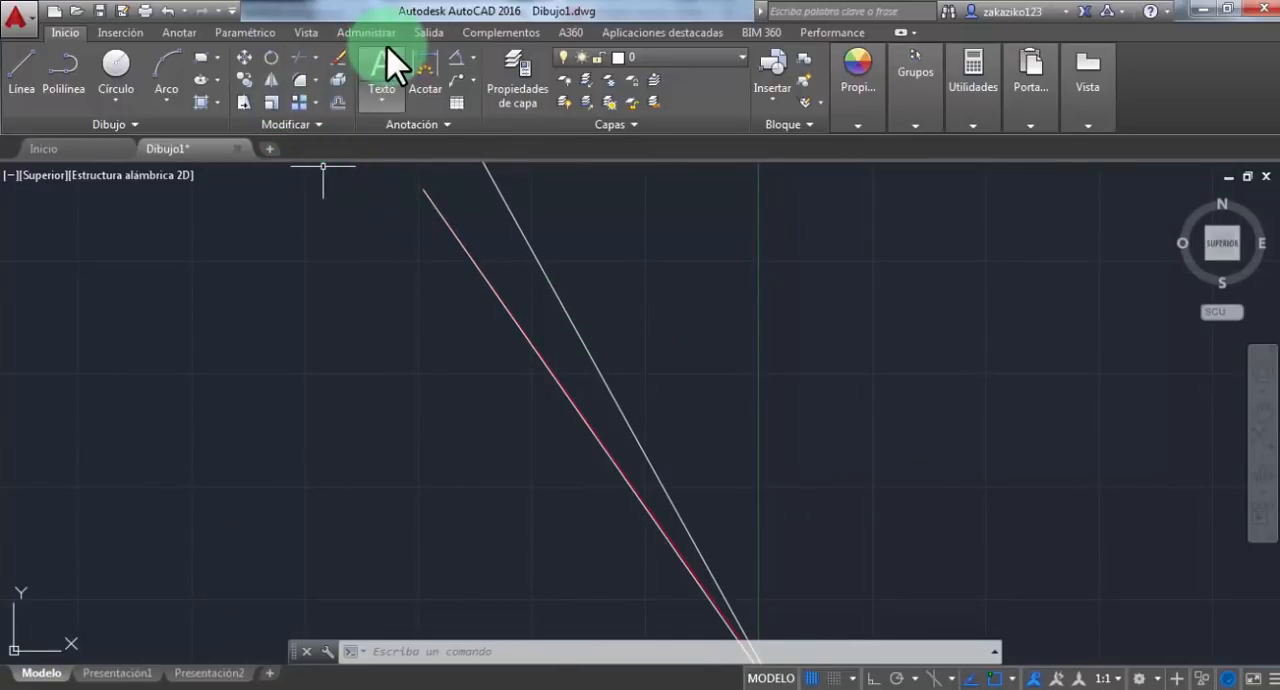
Step: Start a distance dimension with its first point at the line's end
left_click(421, 72)
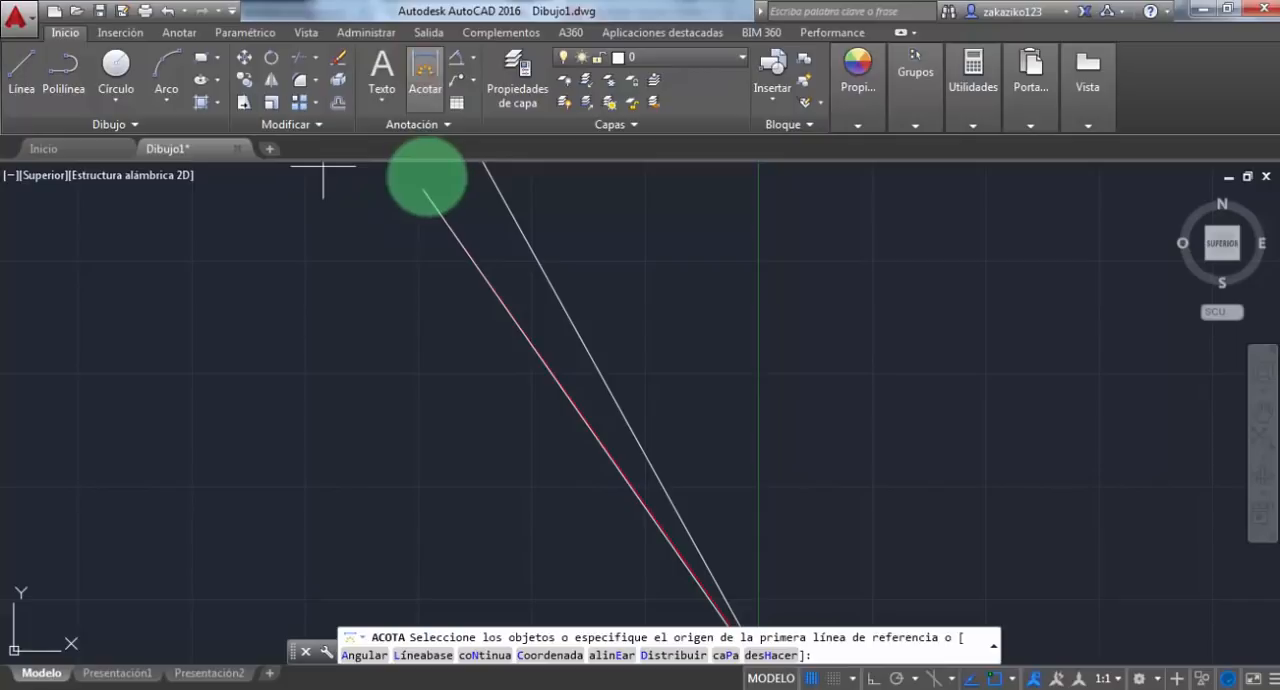
left_click(424, 188)
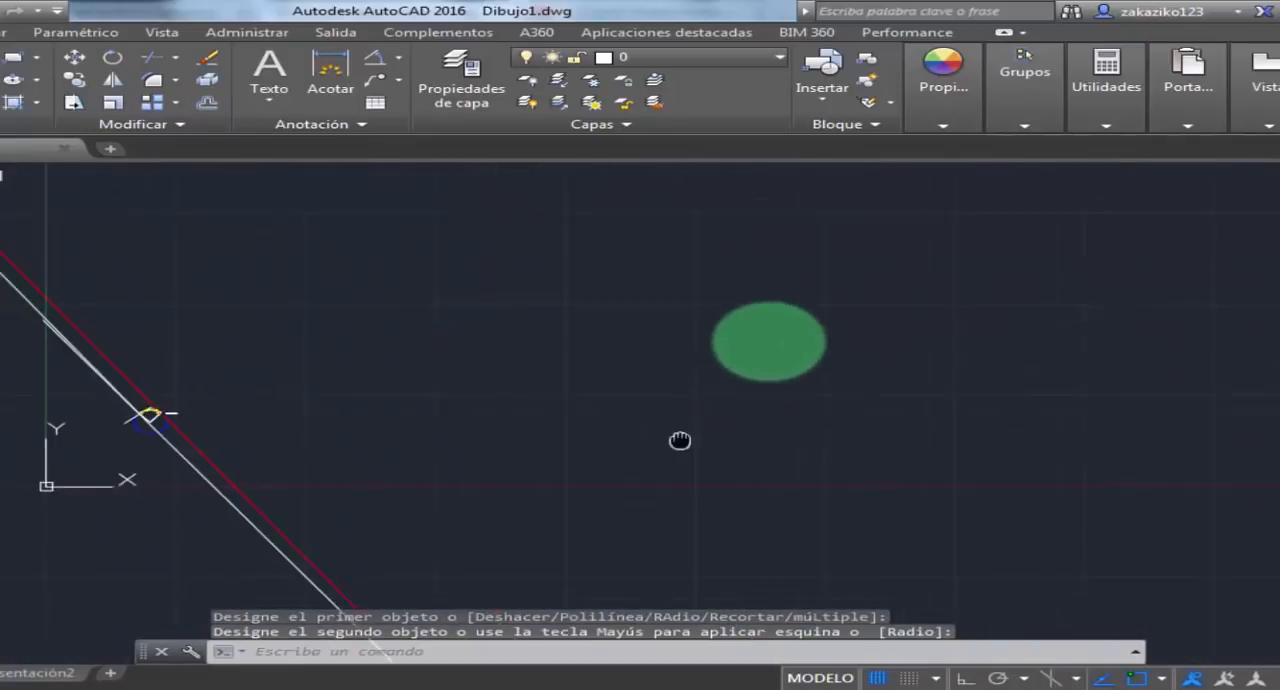
Step: Pan along the red and white rays to fillet them where they cross
left_click_drag(680, 440, 958, 338)
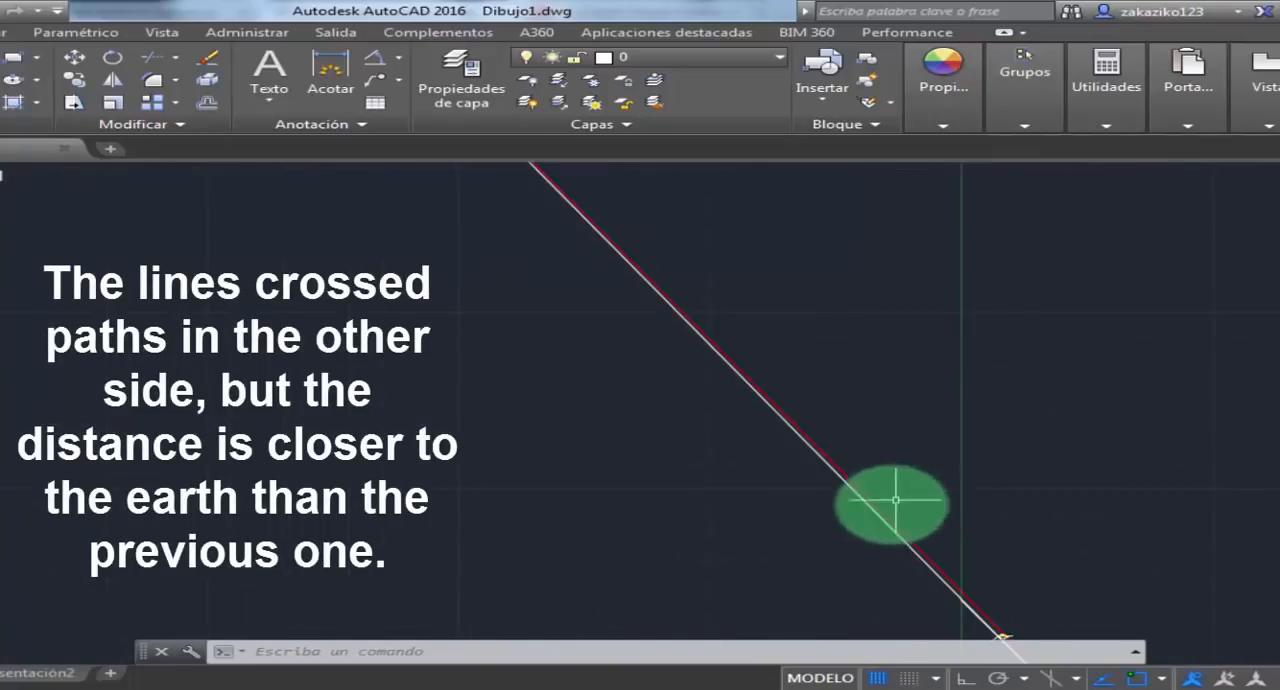
mouse_move(773, 450)
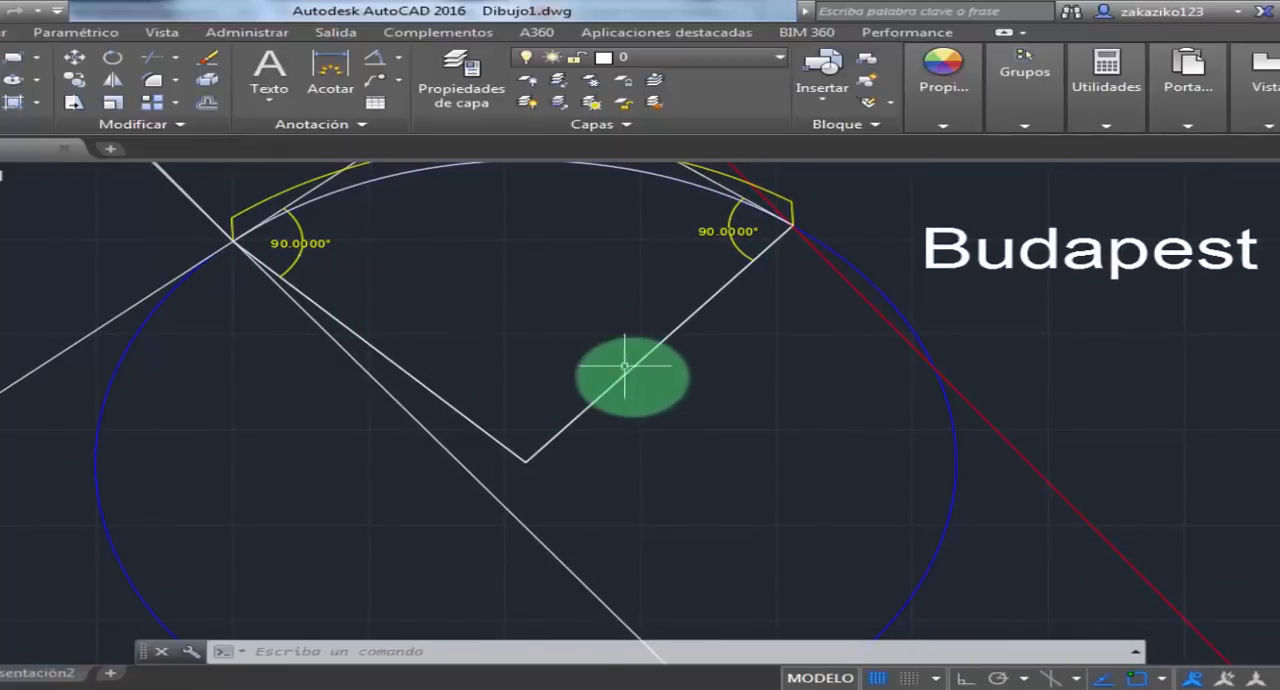
Step: Zoom out and pan toward the sun-ray crossing near Budapest for the fillet
scroll("down", 3)
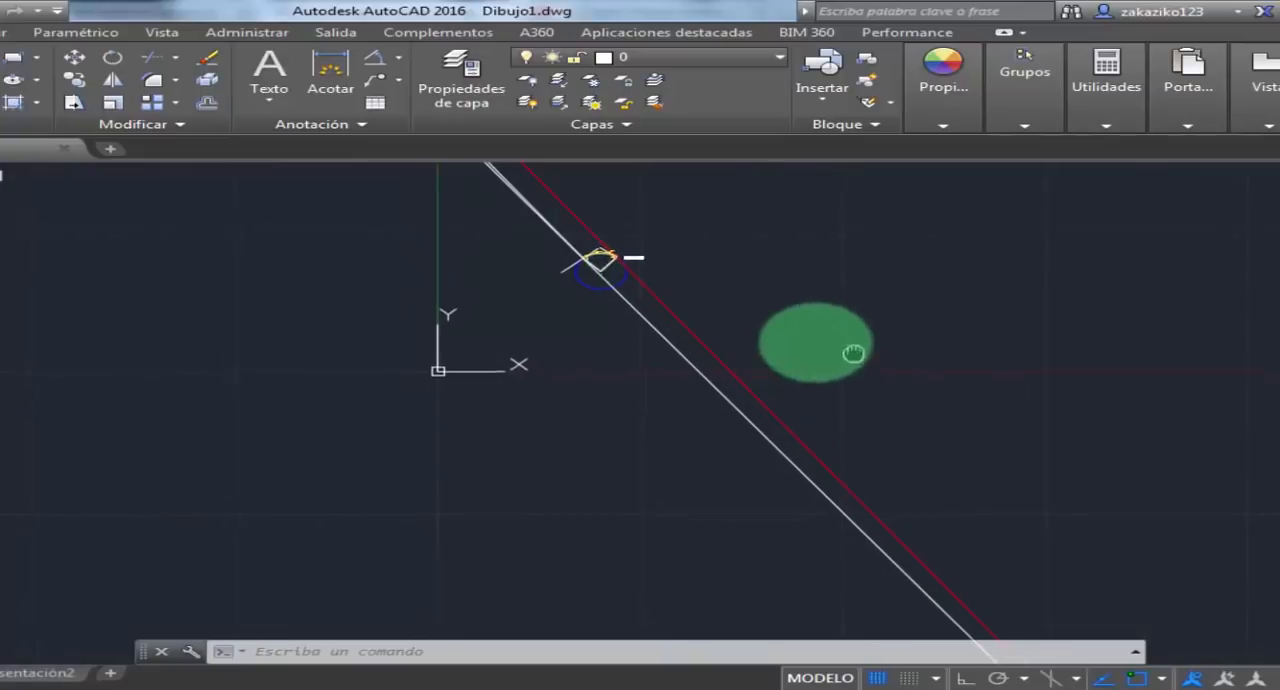
left_click_drag(813, 352, 768, 301)
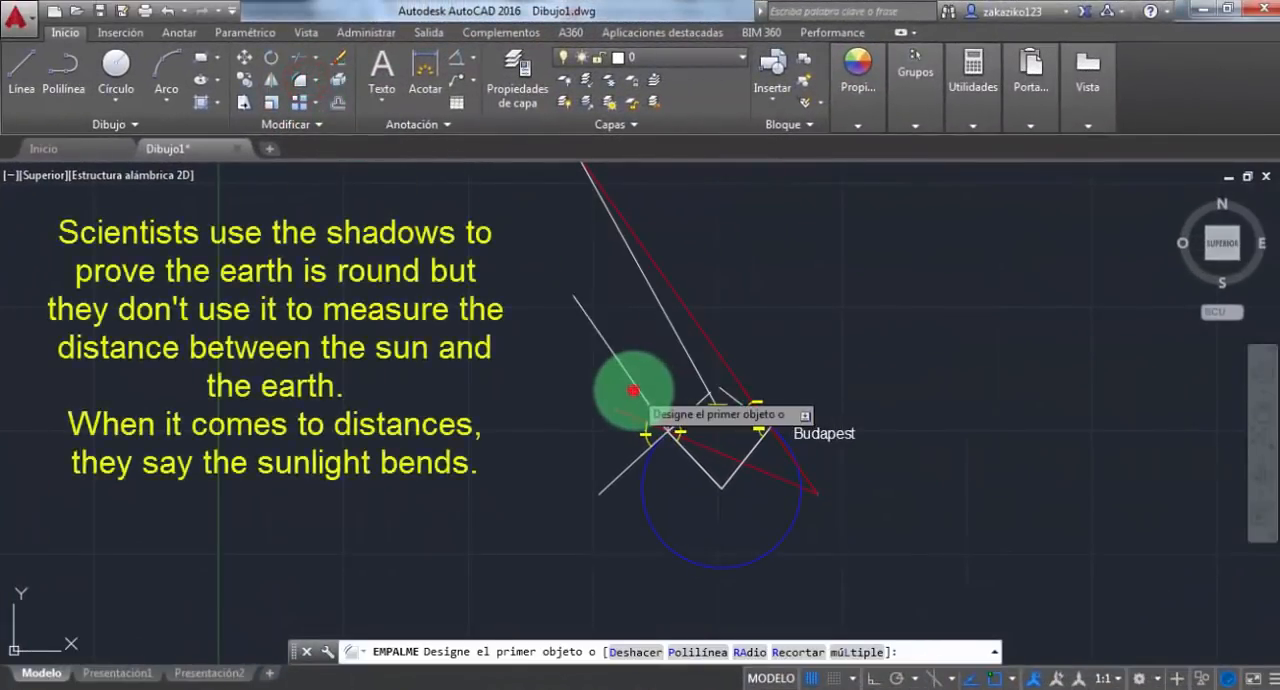
Step: Pick the dimension origin points along the long sun-ray line (851493.83639945)
left_click(633, 390)
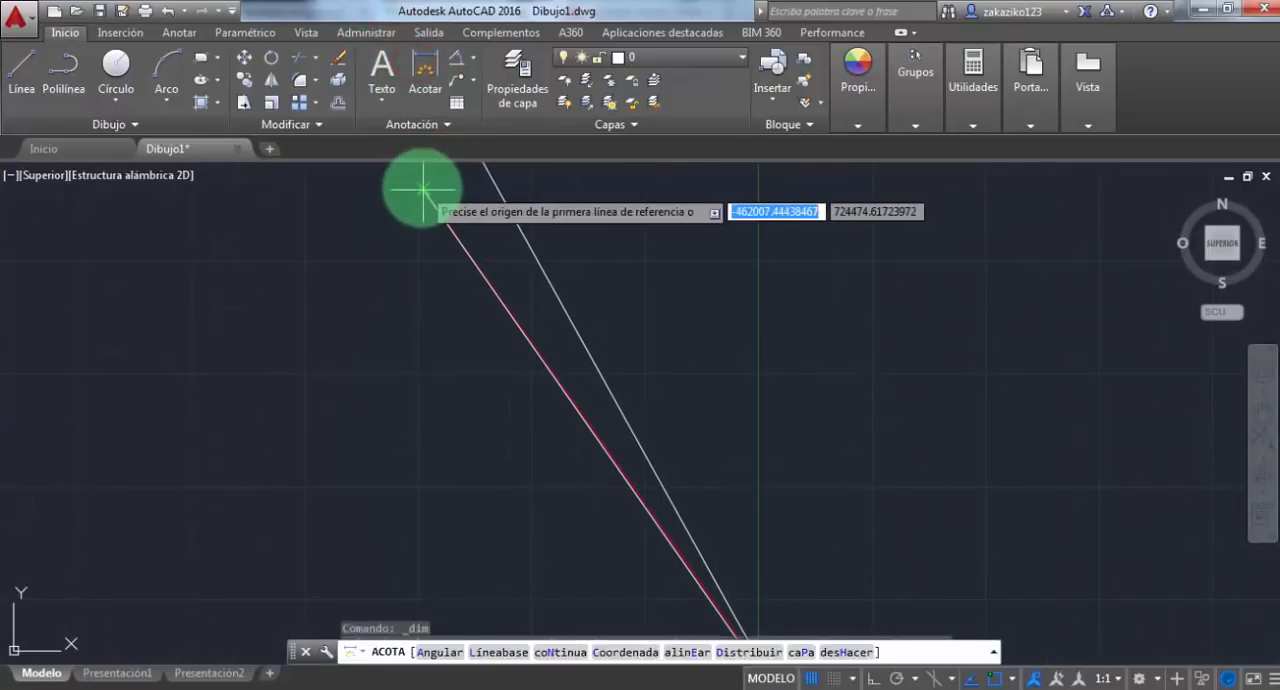
left_click(420, 188)
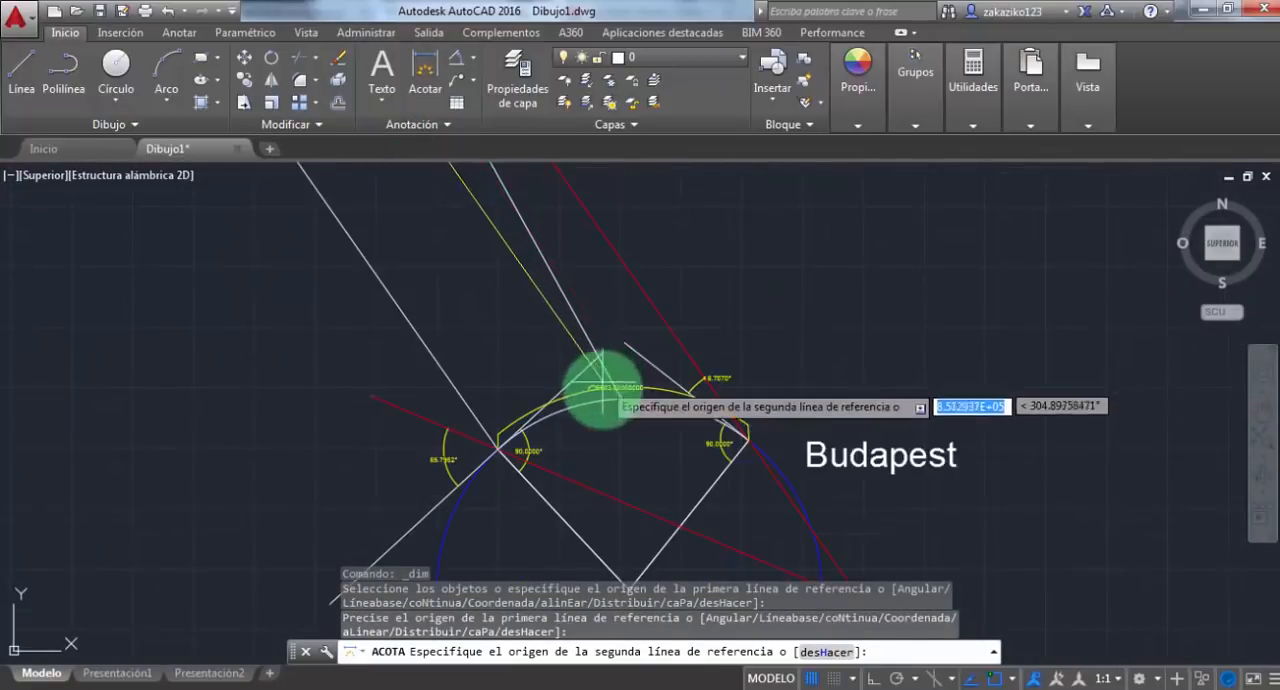
mouse_move(620, 415)
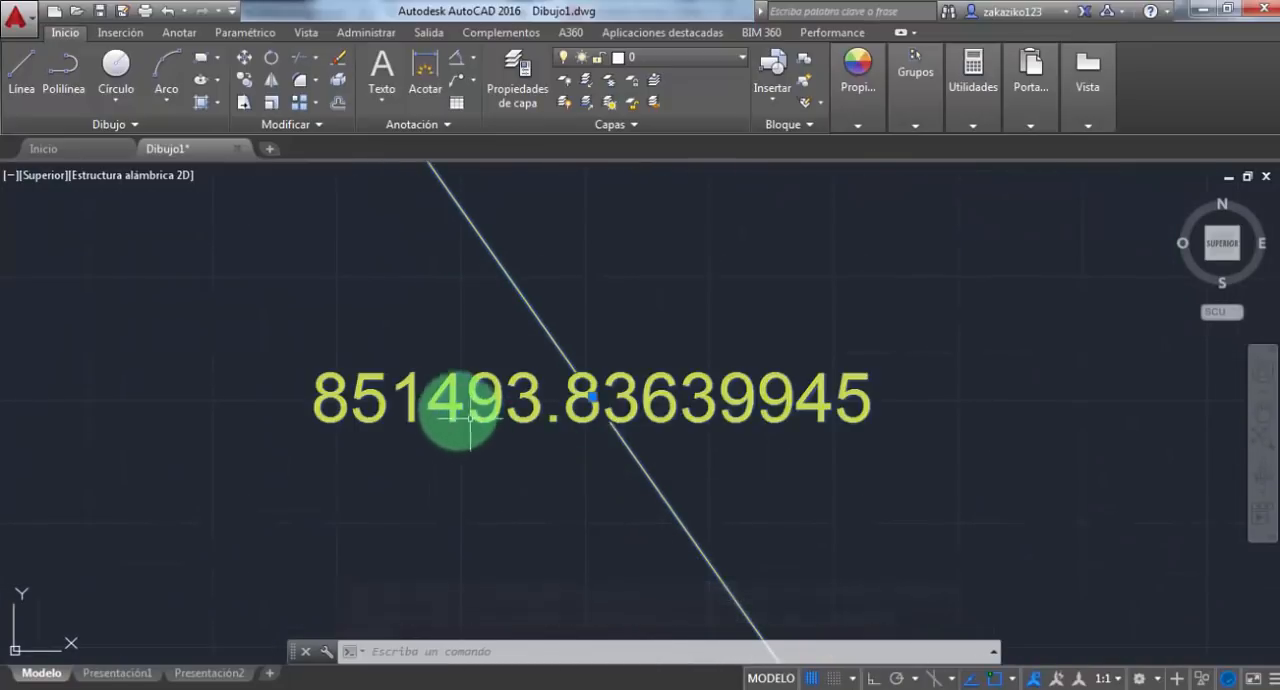
left_click(310, 148)
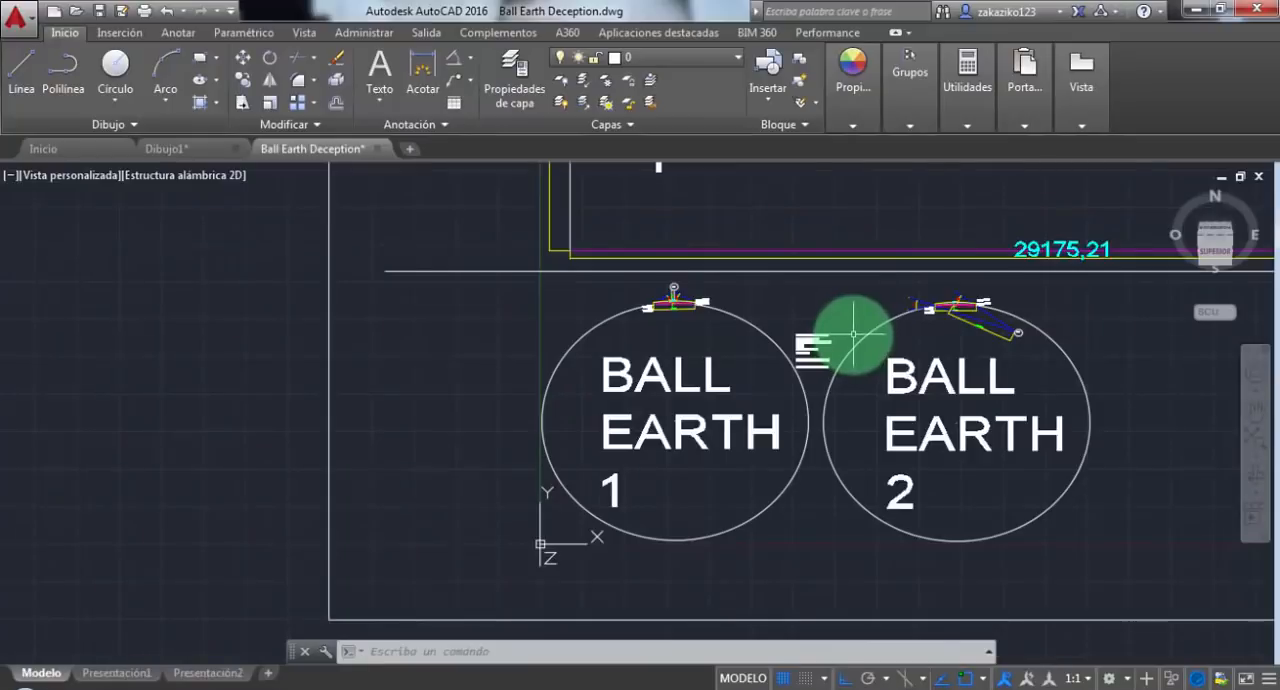
mouse_move(714, 318)
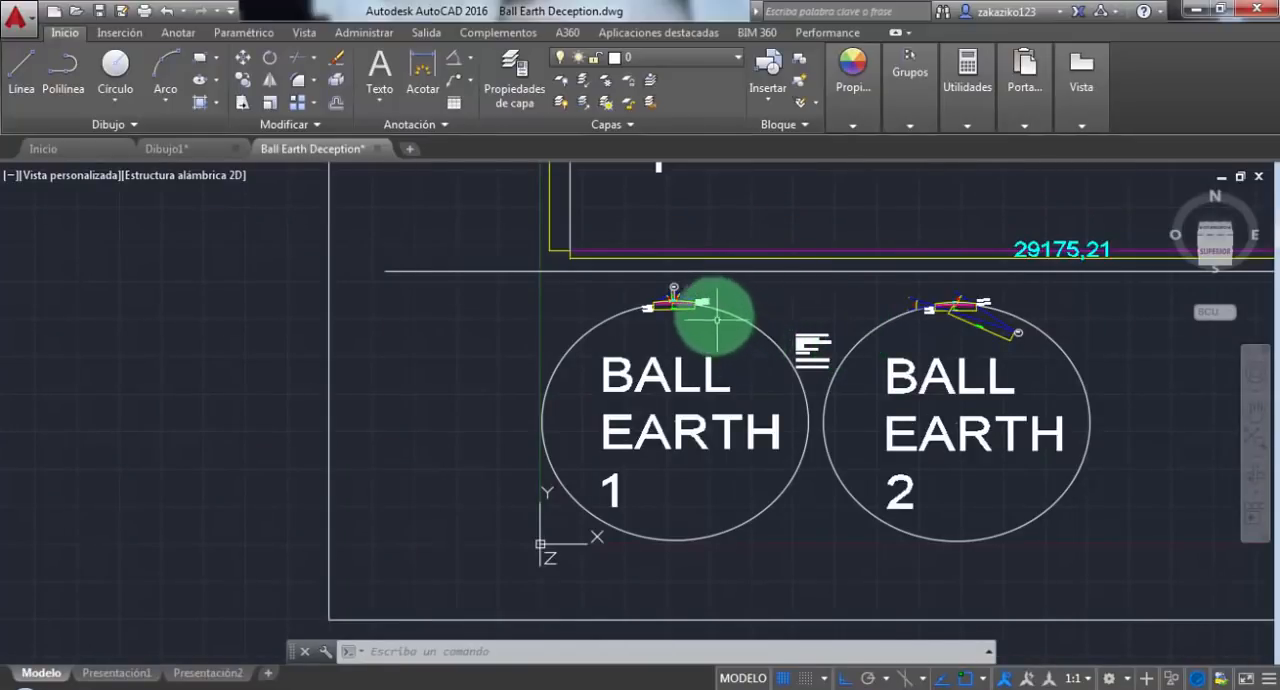